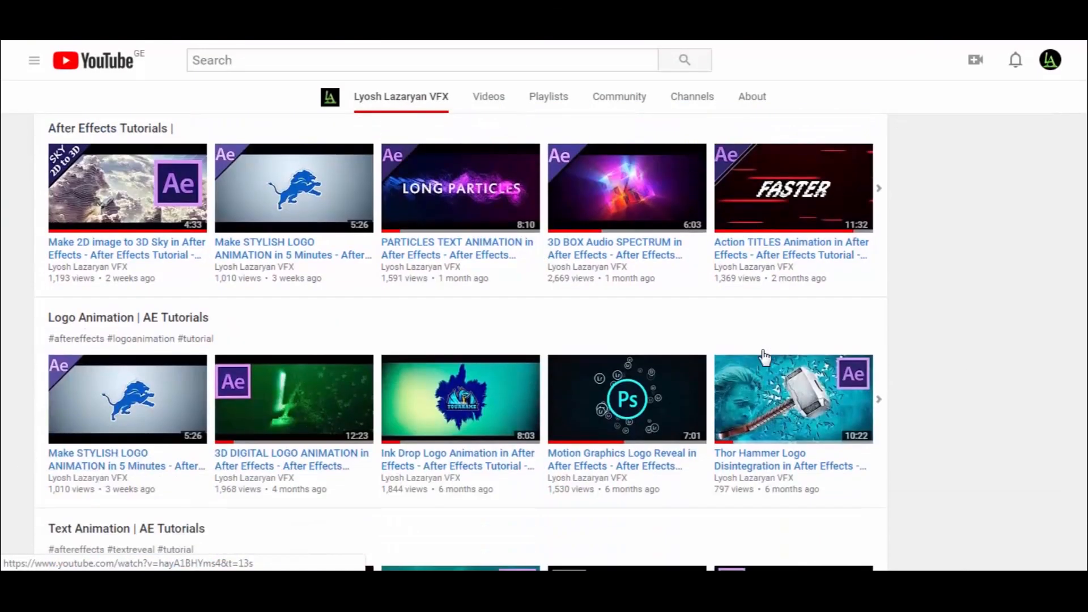
# Create the Logo Reveal composition at 1920×1080, 30 fps, 7 seconds long.
pyautogui.scroll(-3)
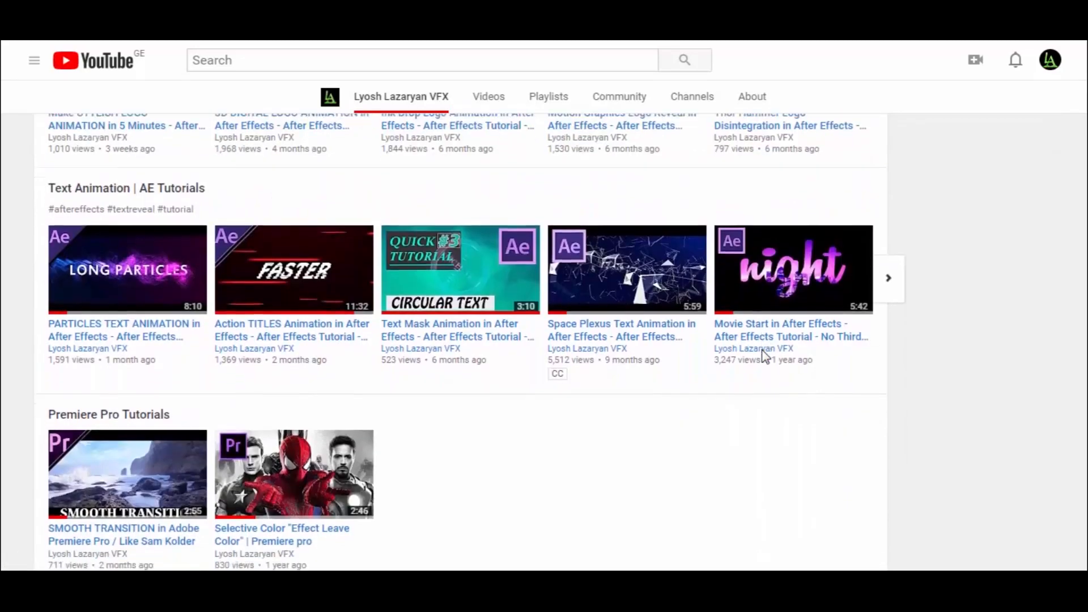
pyautogui.scroll(-3)
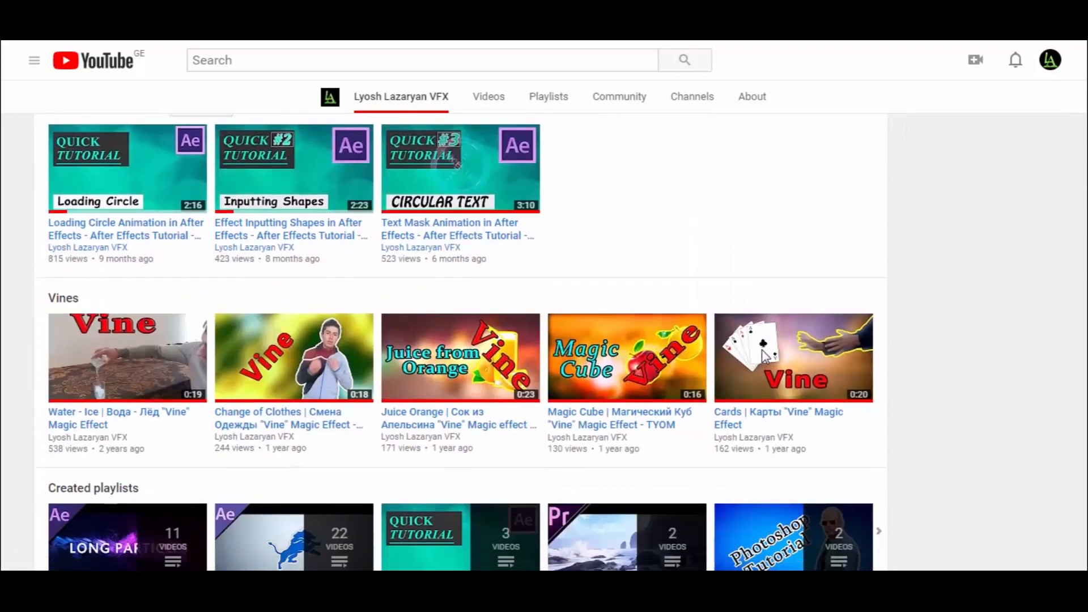
pyautogui.scroll(-3)
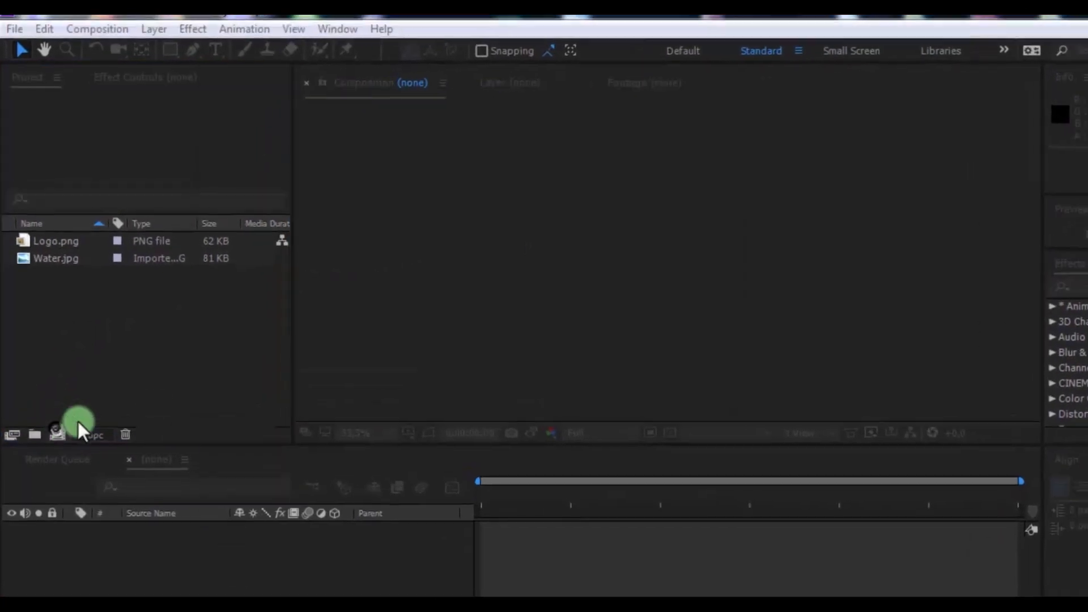
pyautogui.click(56, 434)
pyautogui.write('Logo Reveal')
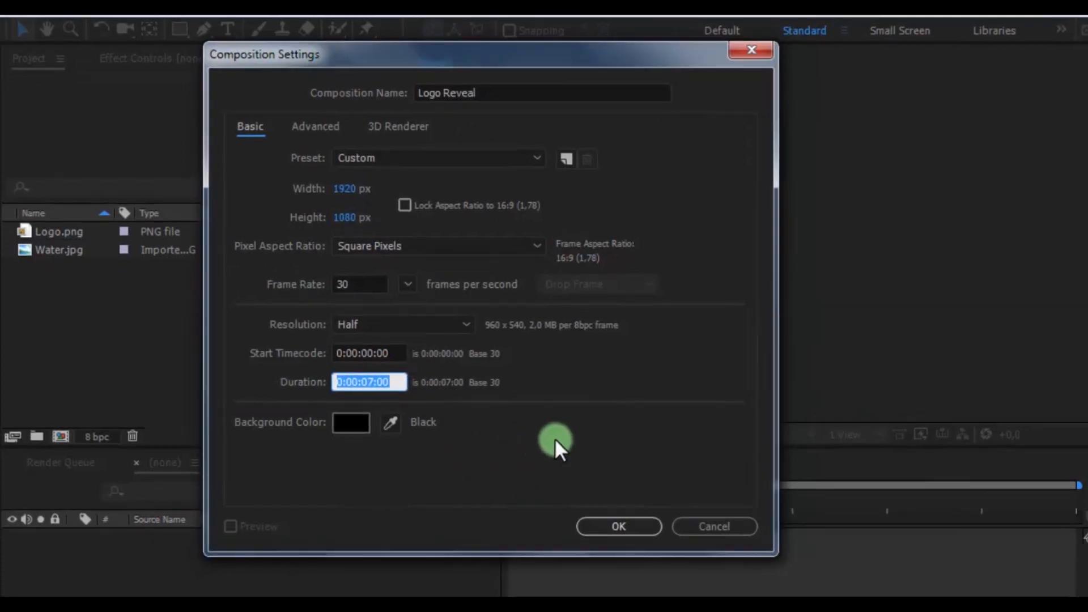
pyautogui.click(616, 526)
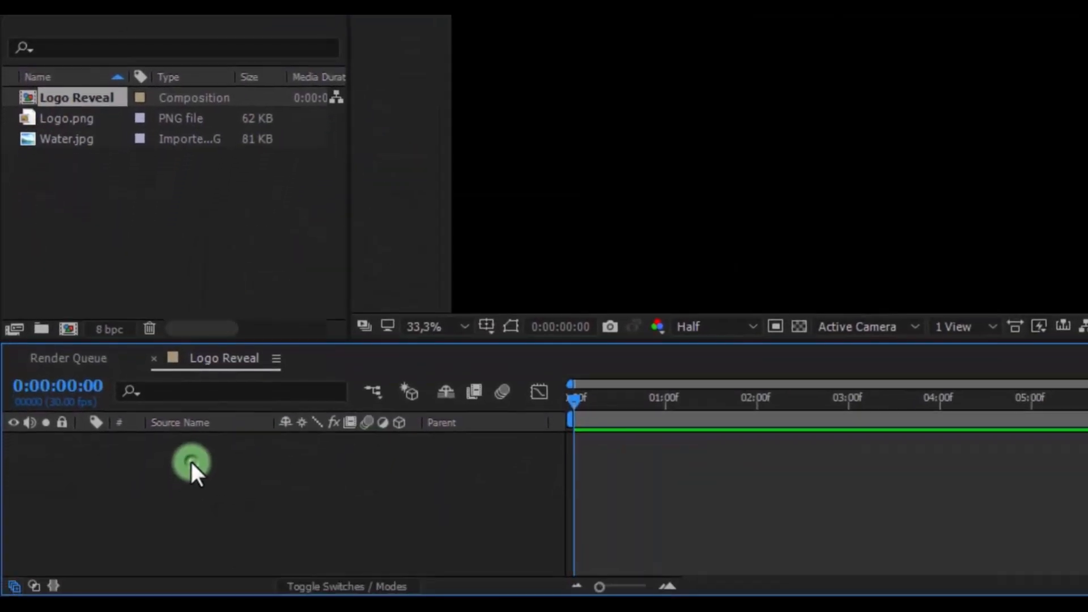
# Add a new full-frame white solid named Wave to the timeline.
pyautogui.rightClick(194, 471)
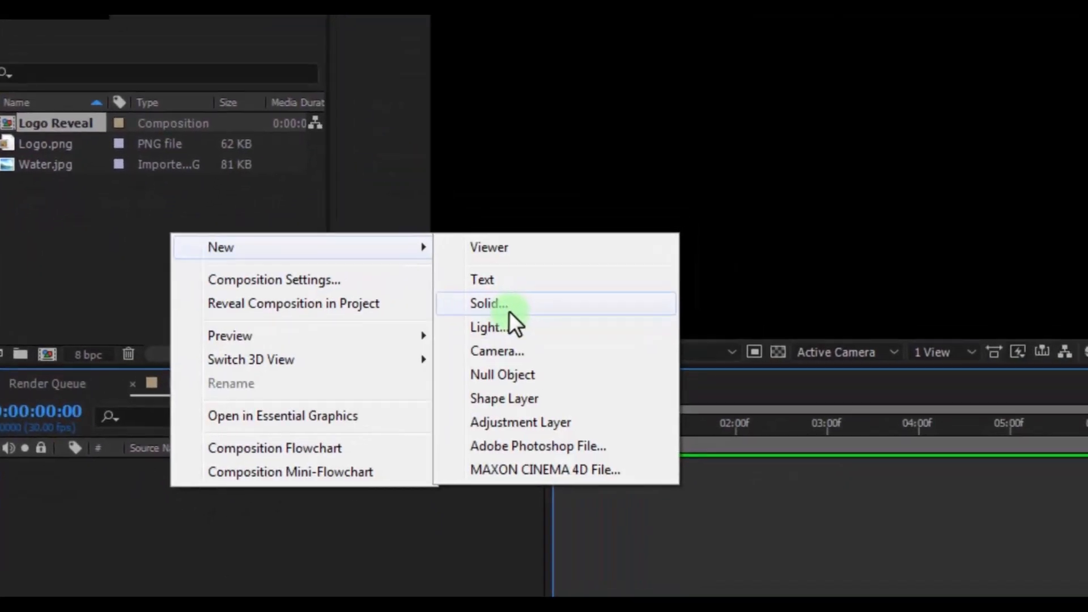
pyautogui.click(488, 303)
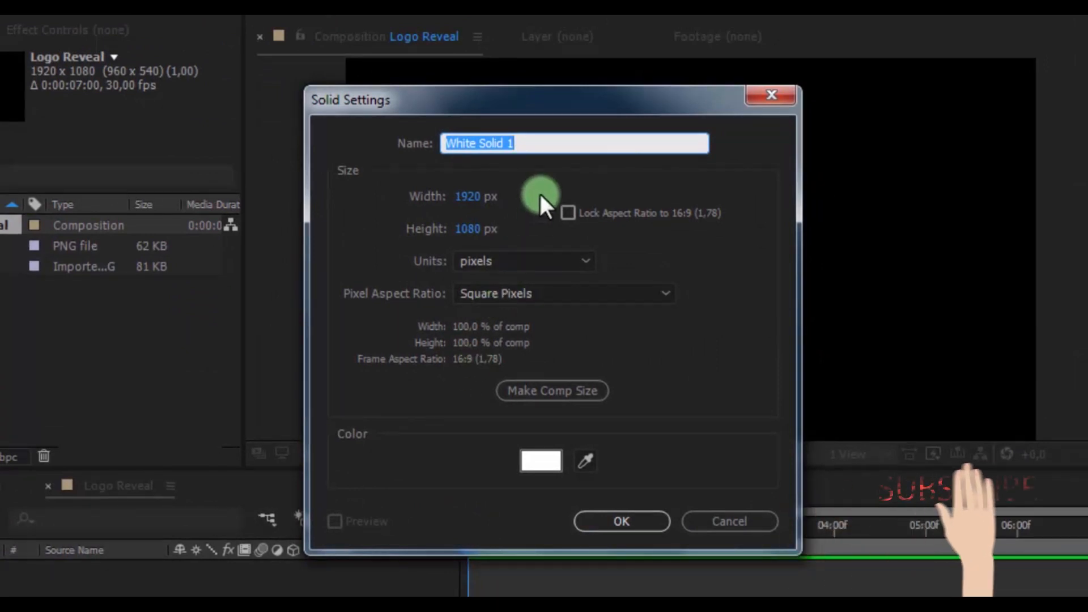
pyautogui.write('Wave')
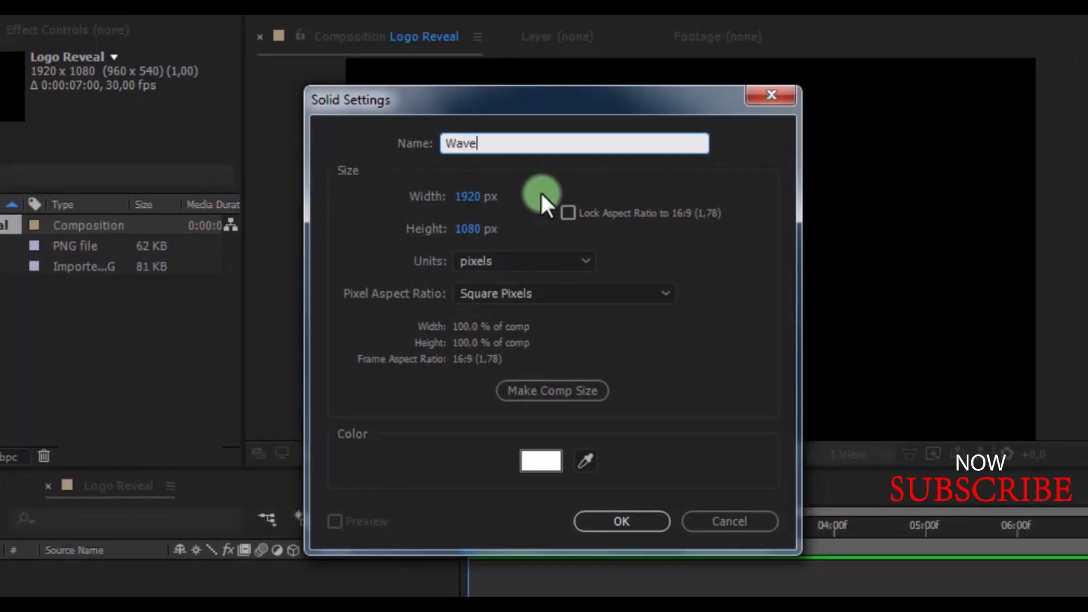
pyautogui.click(621, 521)
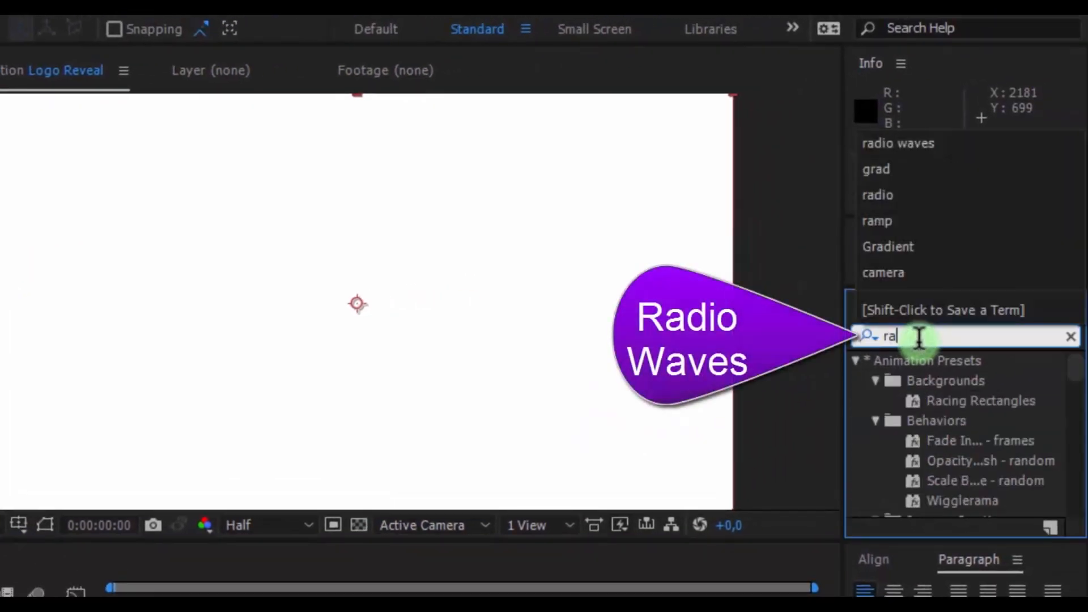
# Apply Radio Waves to Wave with frequency 0, expansion 9.8, lifespan 3.7, reflection on.
pyautogui.write('radio waves')
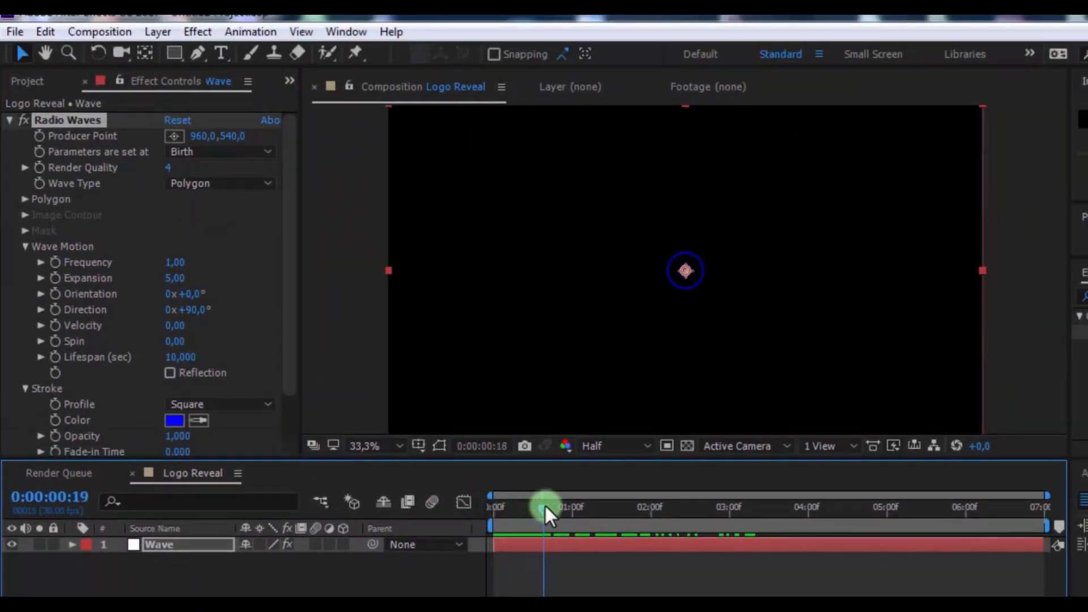
pyautogui.moveTo(545, 507); pyautogui.dragTo(621, 506)
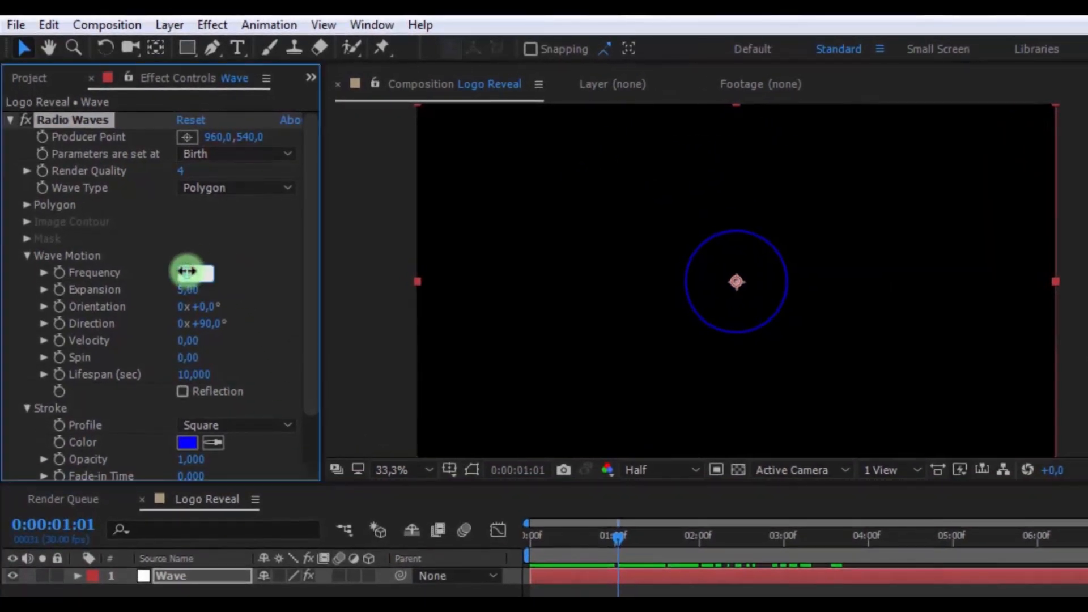
pyautogui.moveTo(198, 272); pyautogui.dragTo(225, 284)
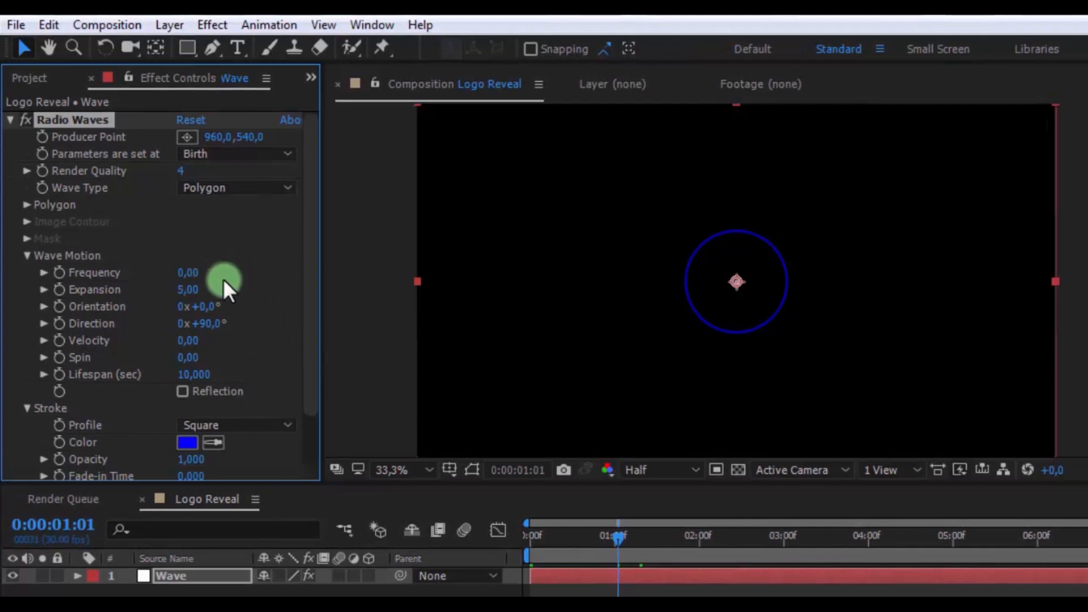
pyautogui.click(196, 289)
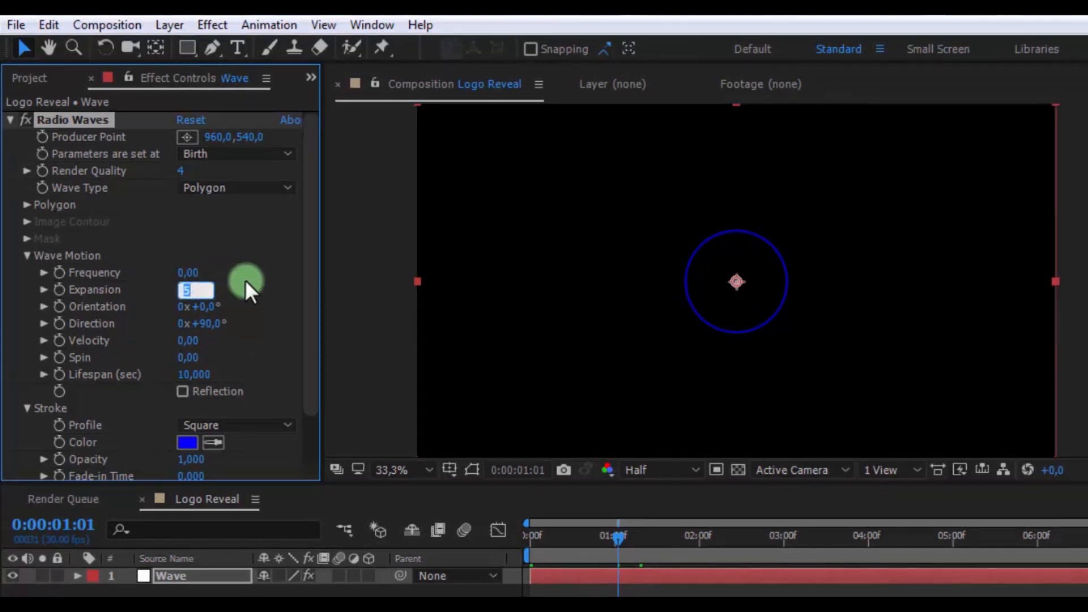
pyautogui.write('9.8')
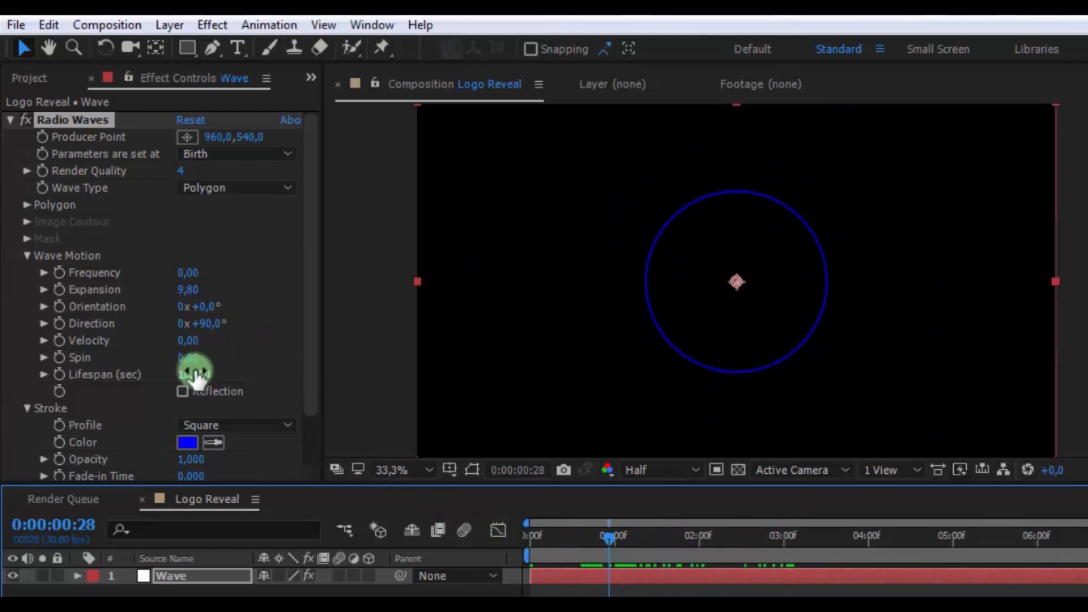
pyautogui.write('3.7')
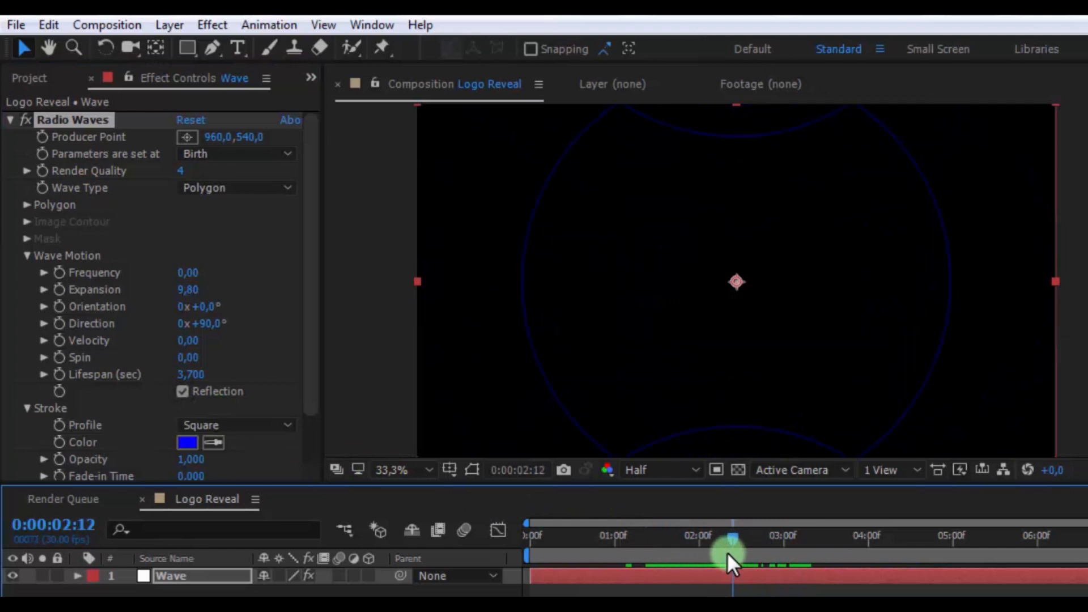
pyautogui.moveTo(732, 548); pyautogui.dragTo(628, 537)
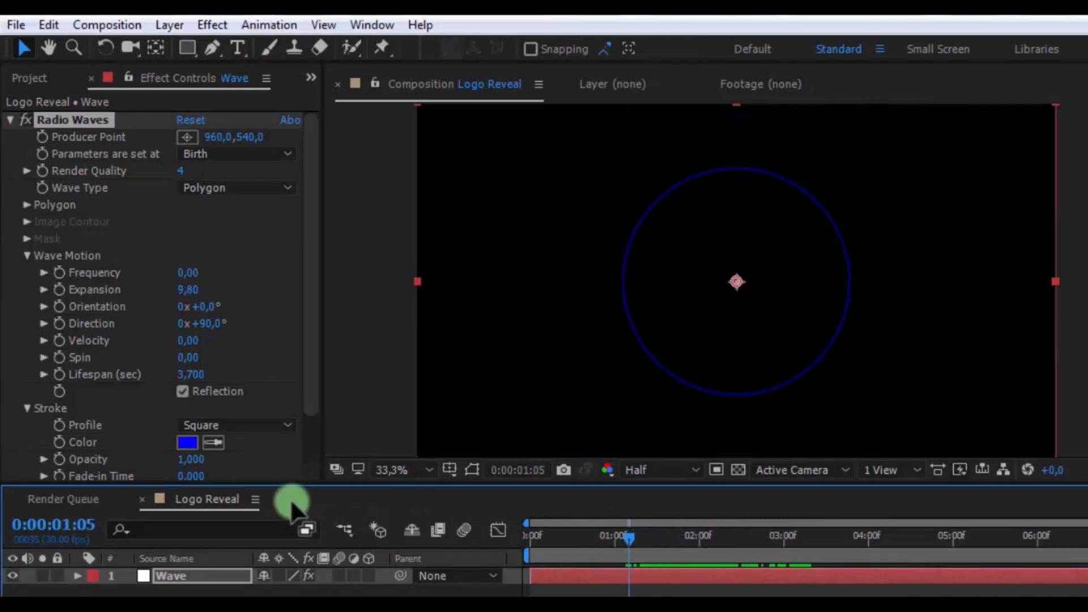
# Set the Radio Waves stroke colour to white and widen the stroke.
pyautogui.click(187, 443)
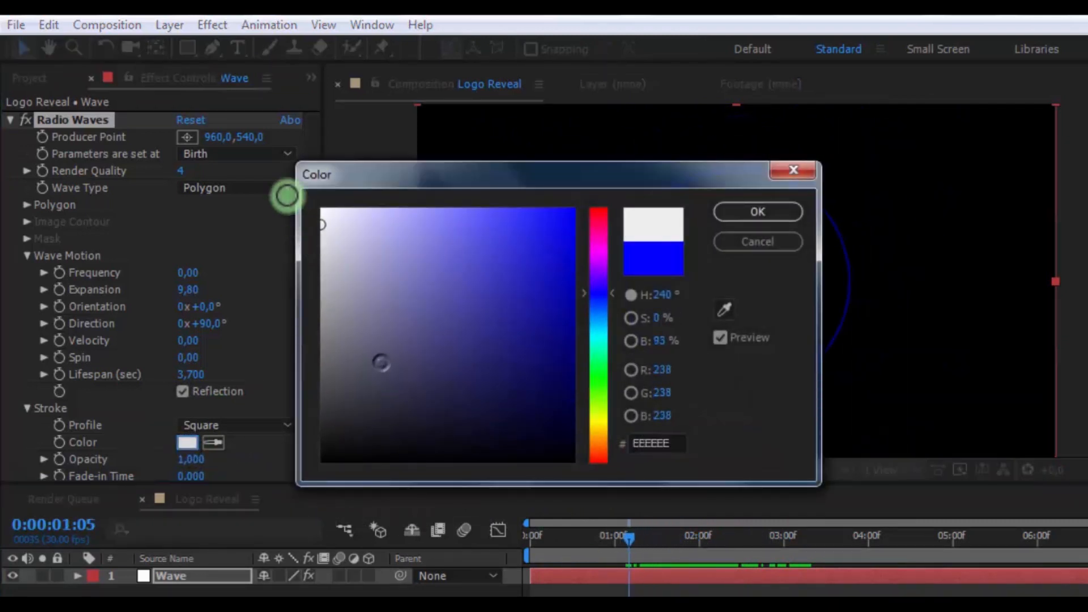
pyautogui.click(756, 212)
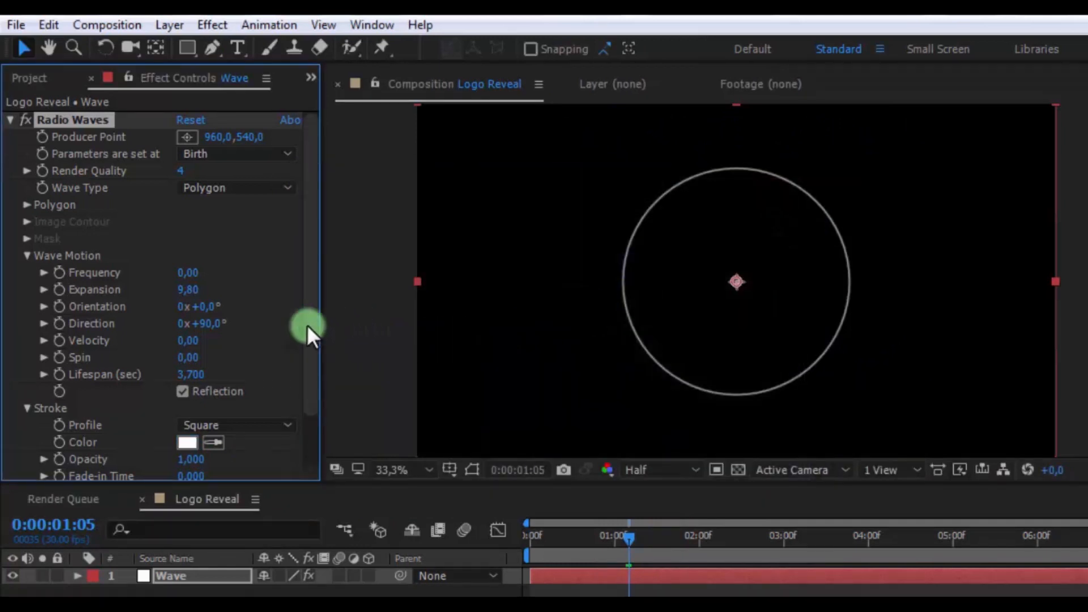
pyautogui.scroll(-3)
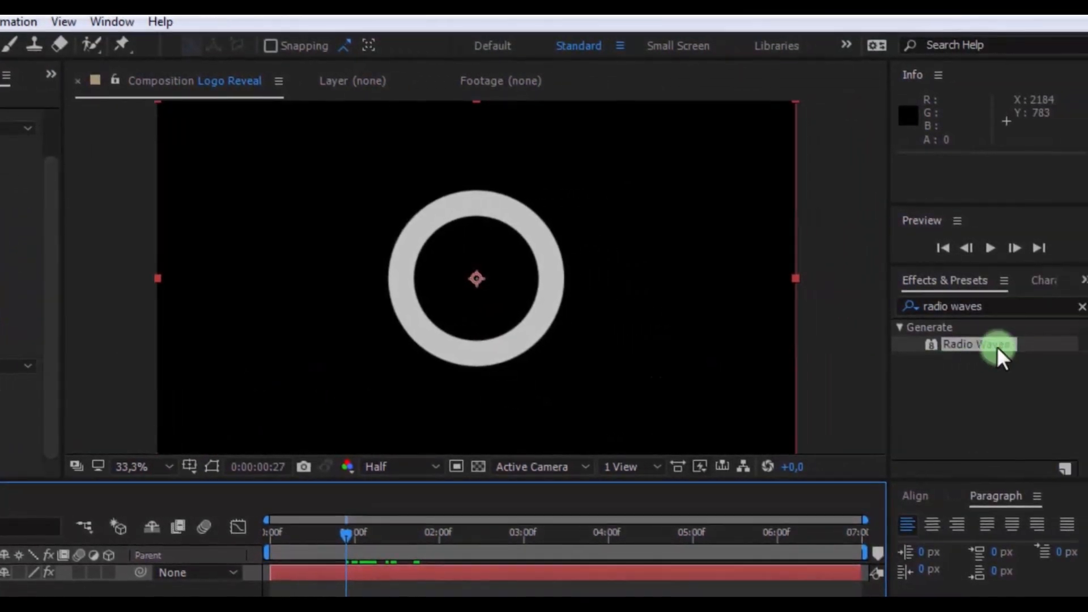
# Apply Turbulent Displace to Wave with amount 31 and size 75.
pyautogui.write('turbu')
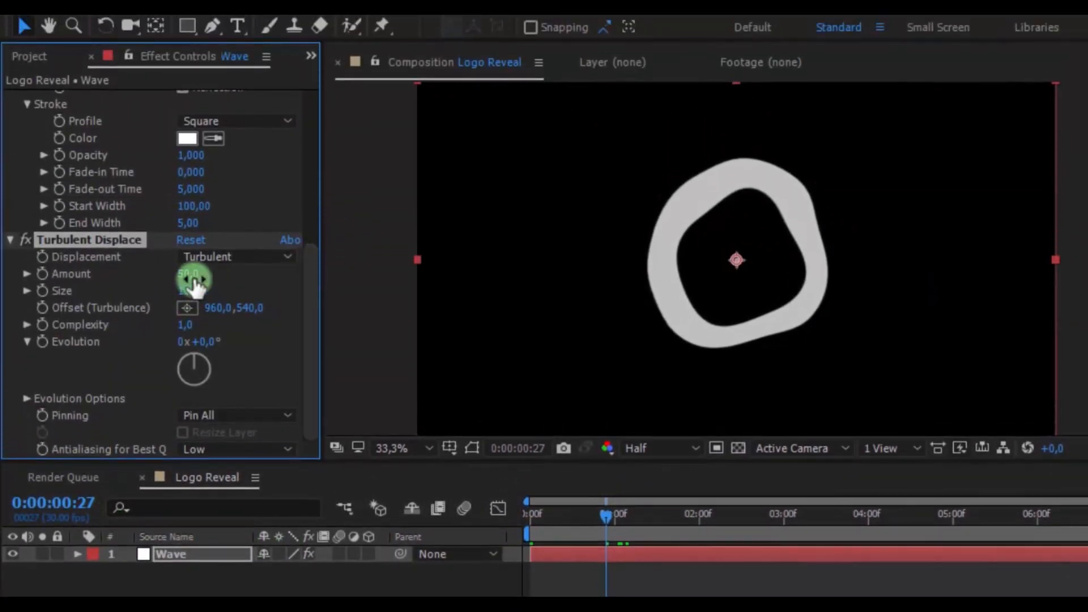
pyautogui.moveTo(194, 279); pyautogui.dragTo(284, 284)
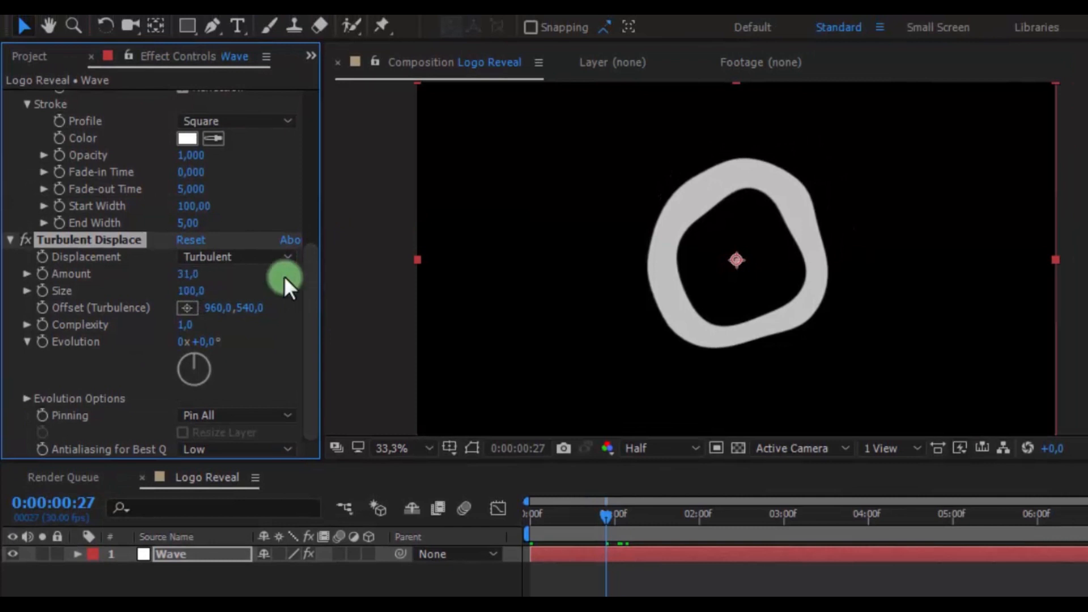
pyautogui.click(193, 291)
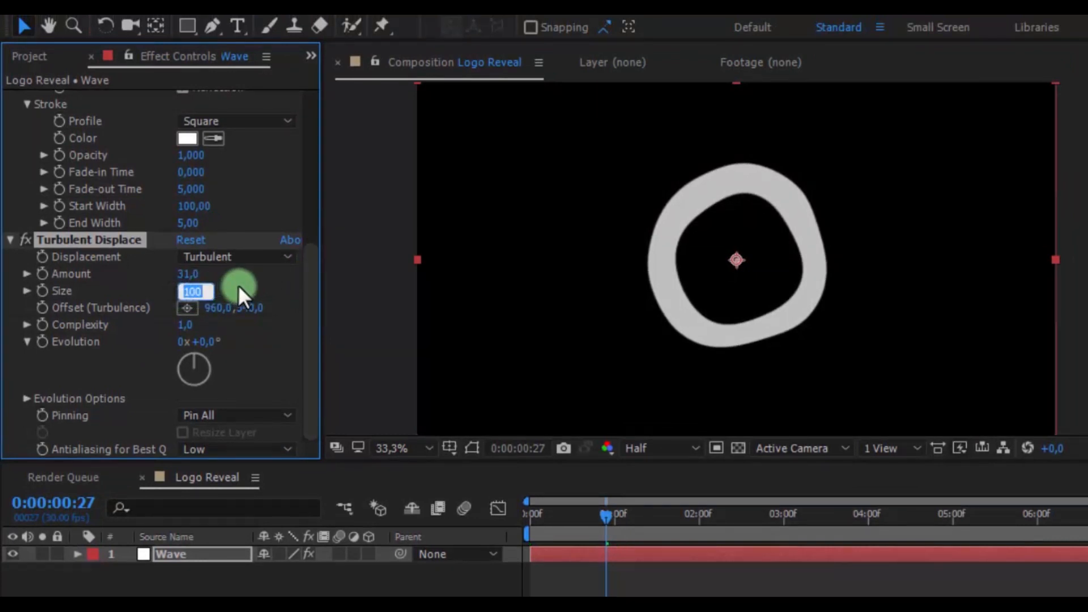
pyautogui.write('75')
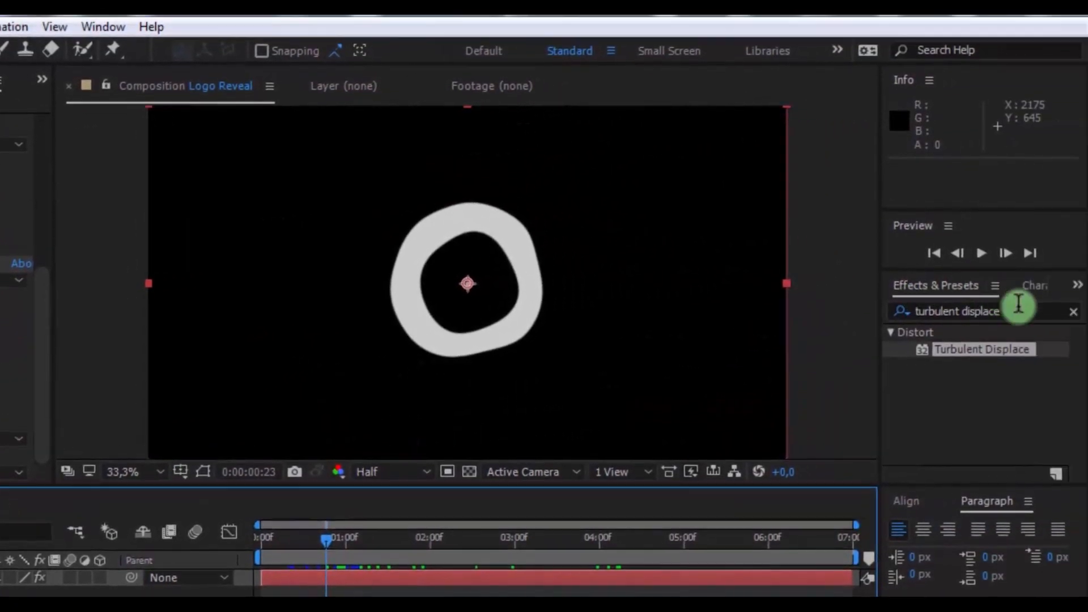
# Apply Fast Blur (Legacy) to the Wave layer to soften the ring.
pyautogui.write('fast')
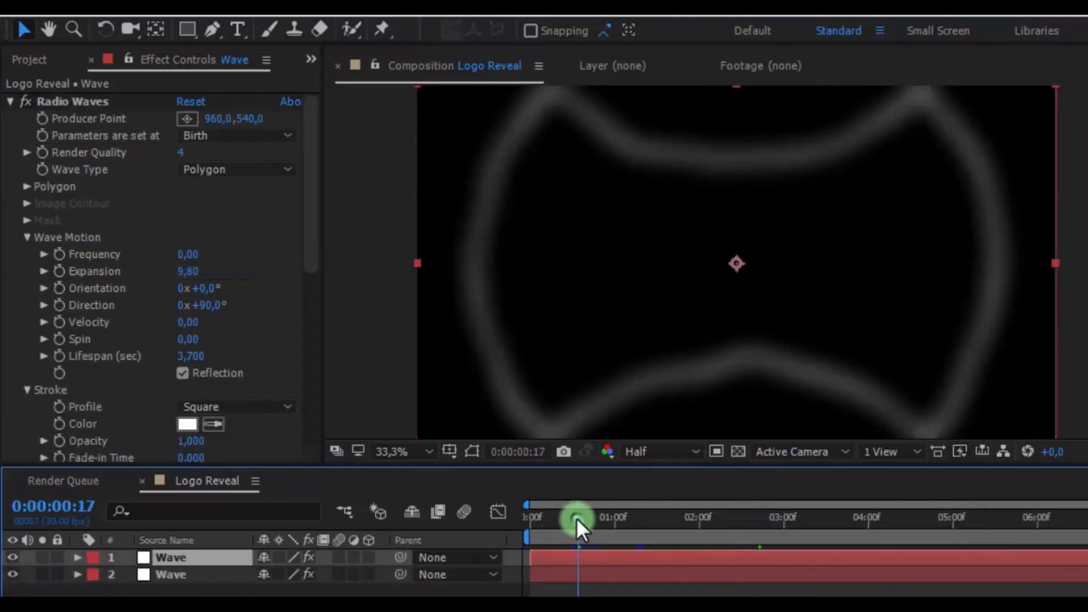
# Offset the duplicate Wave layers in time and shorten their lifespans to 1.9 and 0.7.
pyautogui.moveTo(578, 517); pyautogui.dragTo(595, 516)
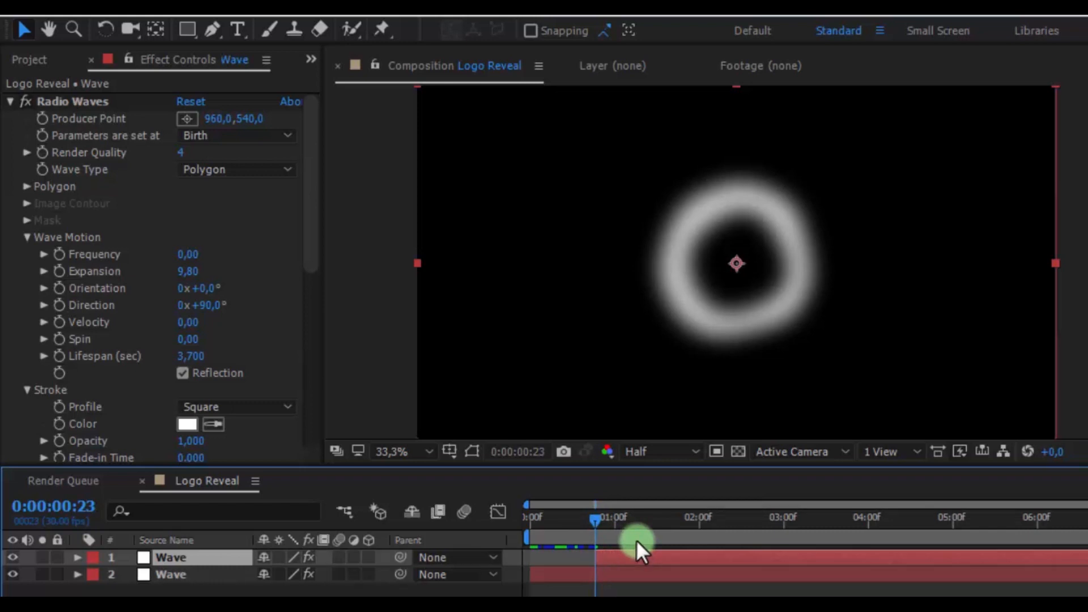
pyautogui.click(190, 355)
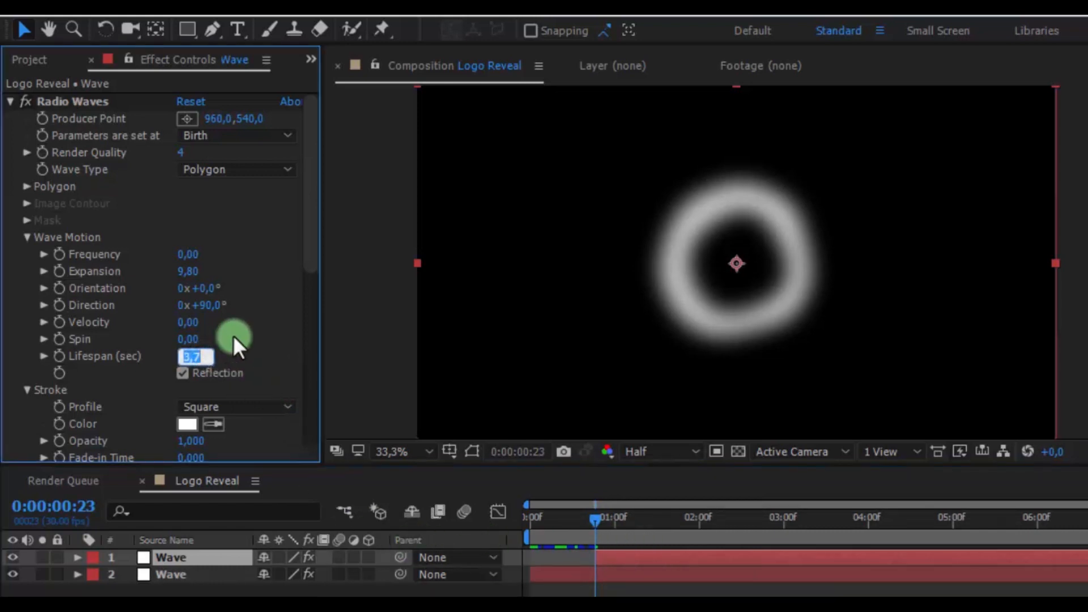
pyautogui.write('1900')
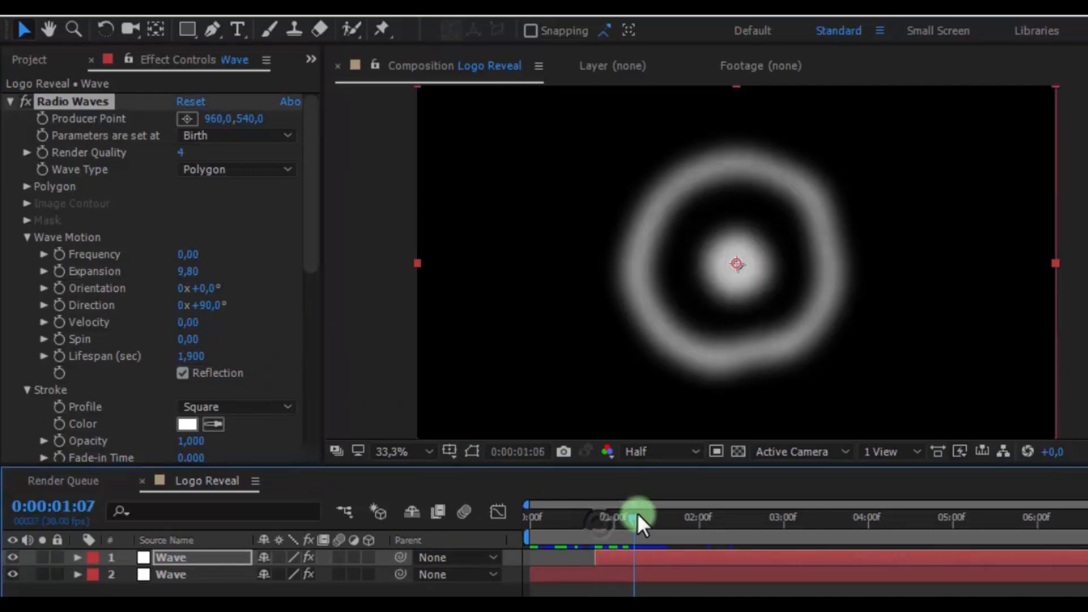
pyautogui.moveTo(637, 514); pyautogui.dragTo(775, 517)
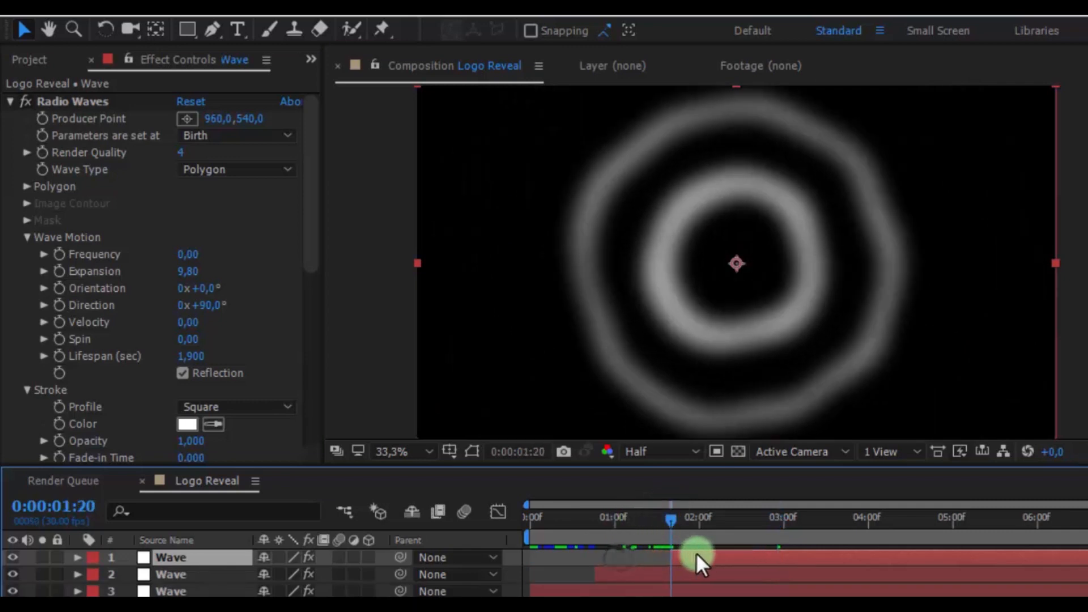
pyautogui.doubleClick(191, 356)
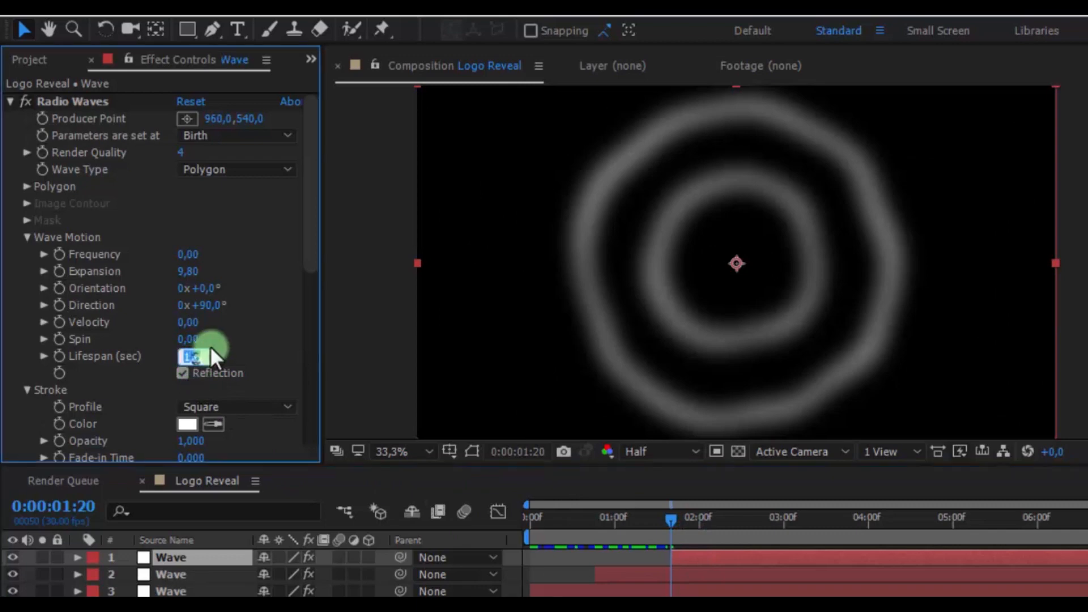
pyautogui.write('0,700')
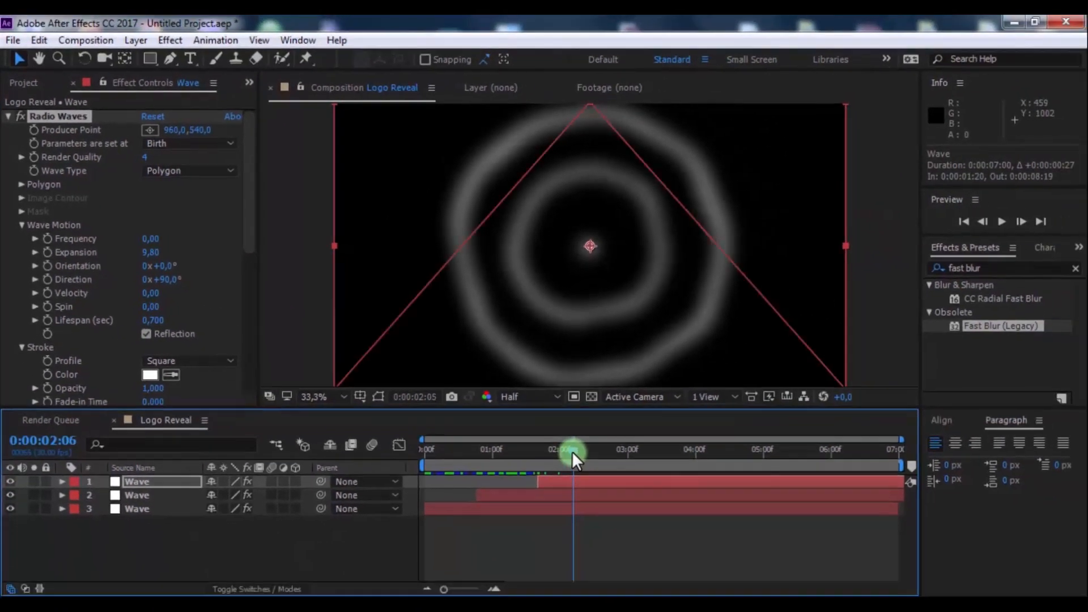
pyautogui.moveTo(572, 451); pyautogui.dragTo(624, 451)
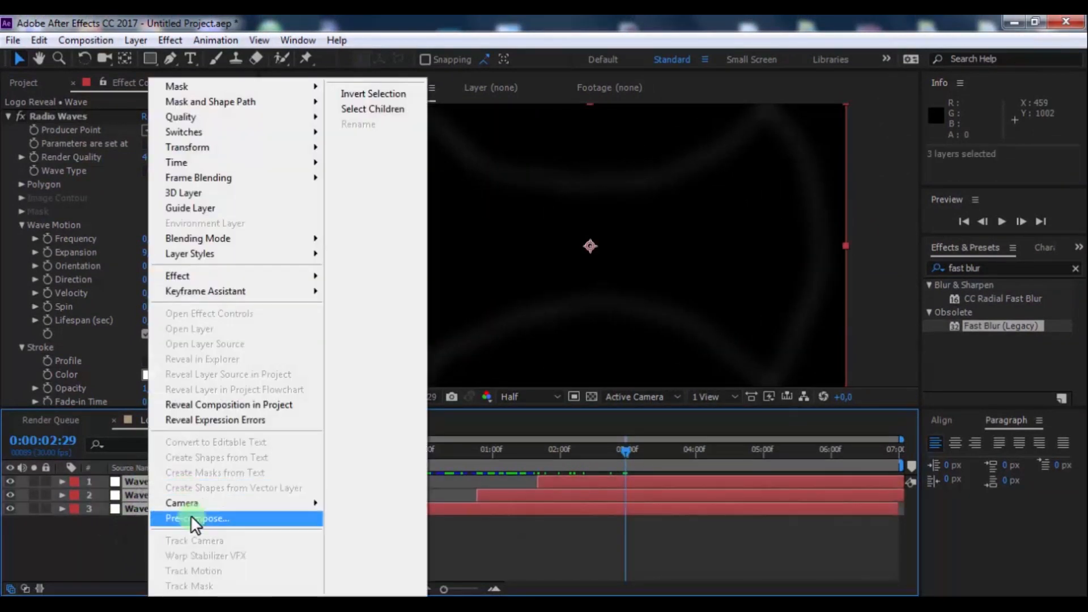
# Pre-compose the three Wave layers into a composition named Waves.
pyautogui.click(196, 518)
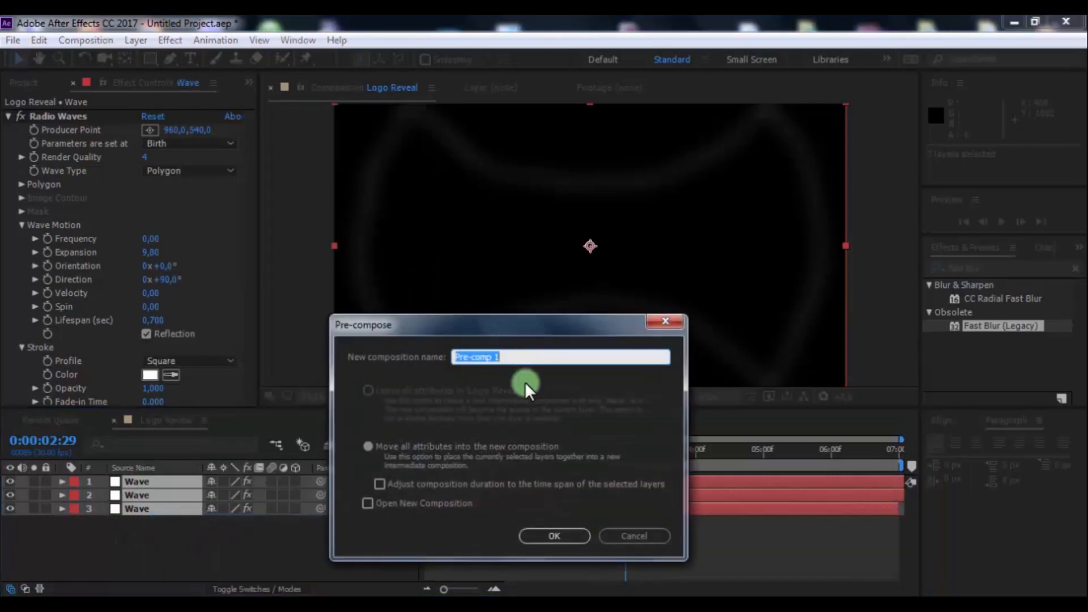
pyautogui.write('Waves')
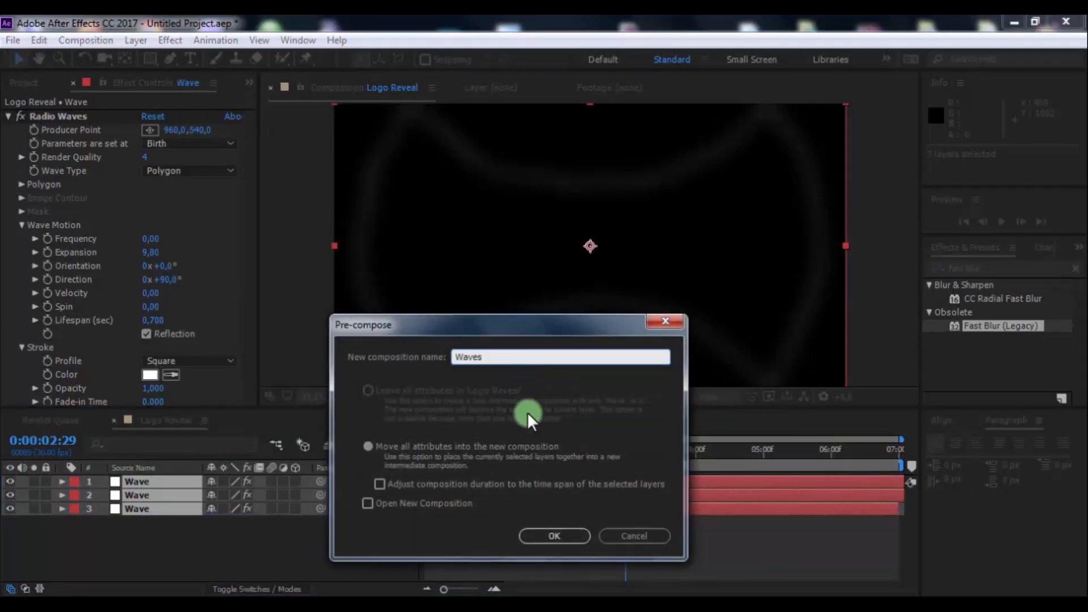
pyautogui.click(553, 536)
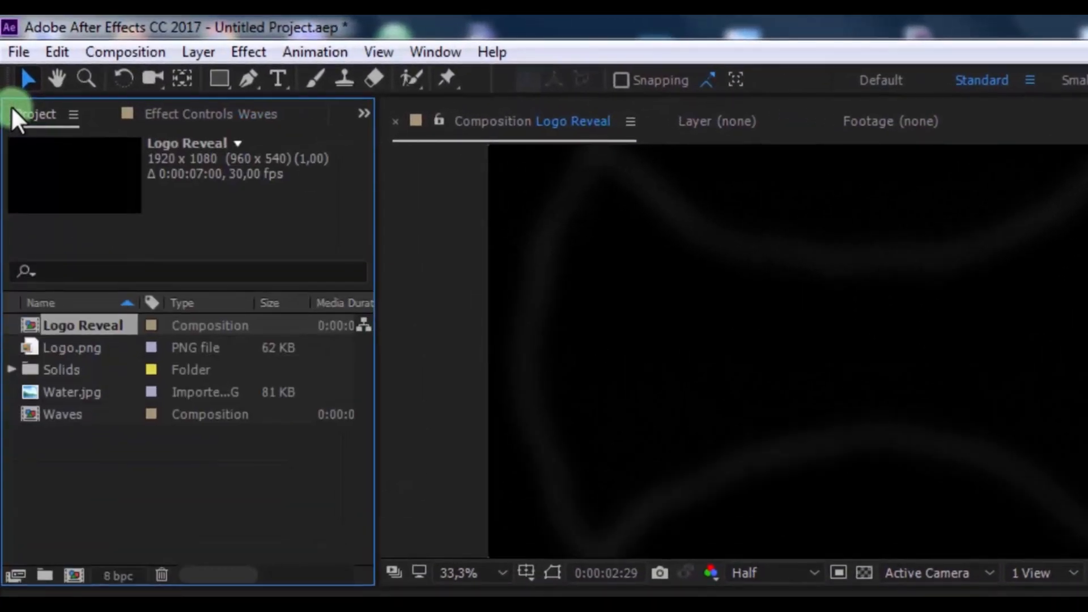
# Place Water.jpg above the Waves precomp and scale it up to fill the frame.
pyautogui.click(72, 390)
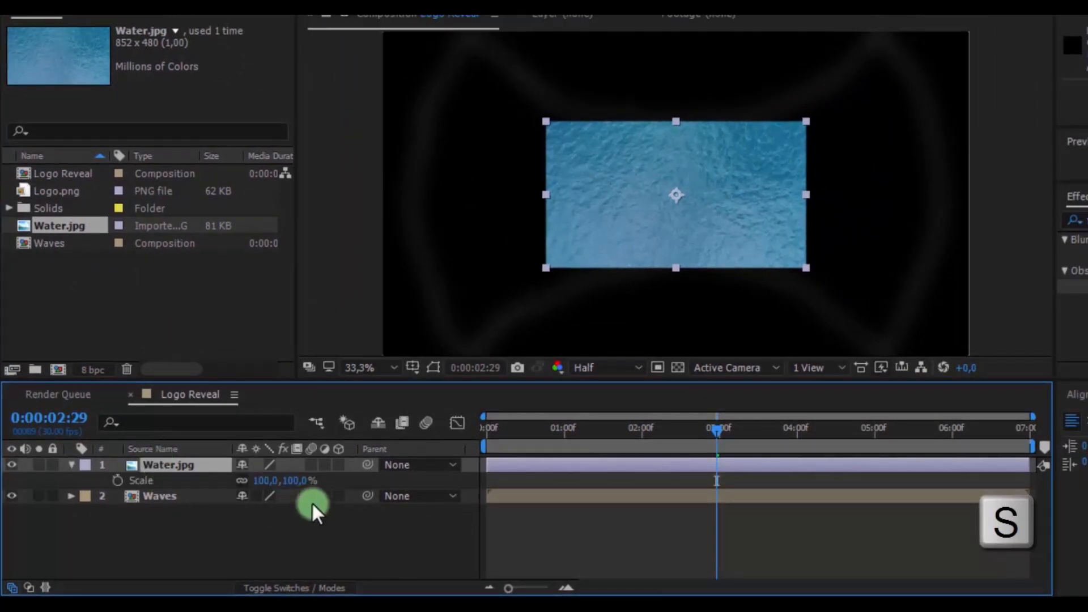
pyautogui.moveTo(284, 480); pyautogui.dragTo(284, 480)
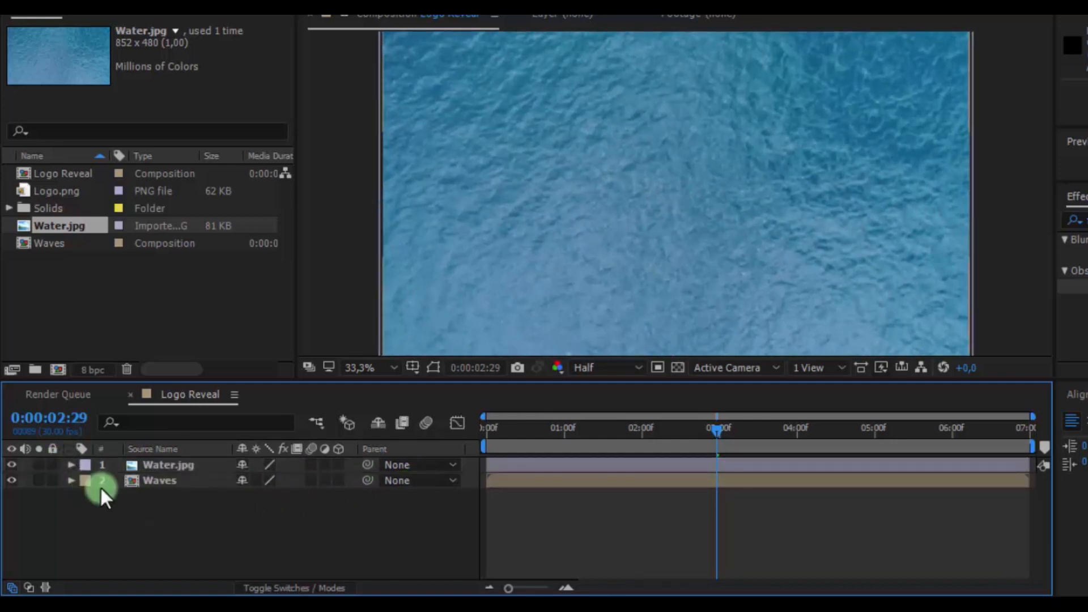
# Add an adjustment layer on top and apply the Caustics effect to it.
pyautogui.rightClick(102, 481)
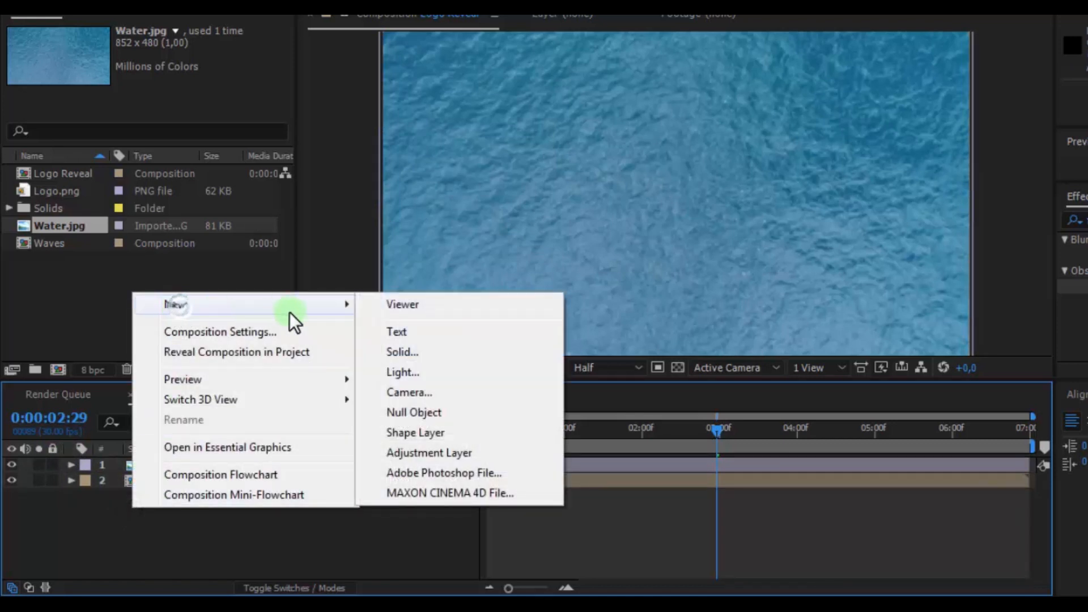
pyautogui.click(428, 452)
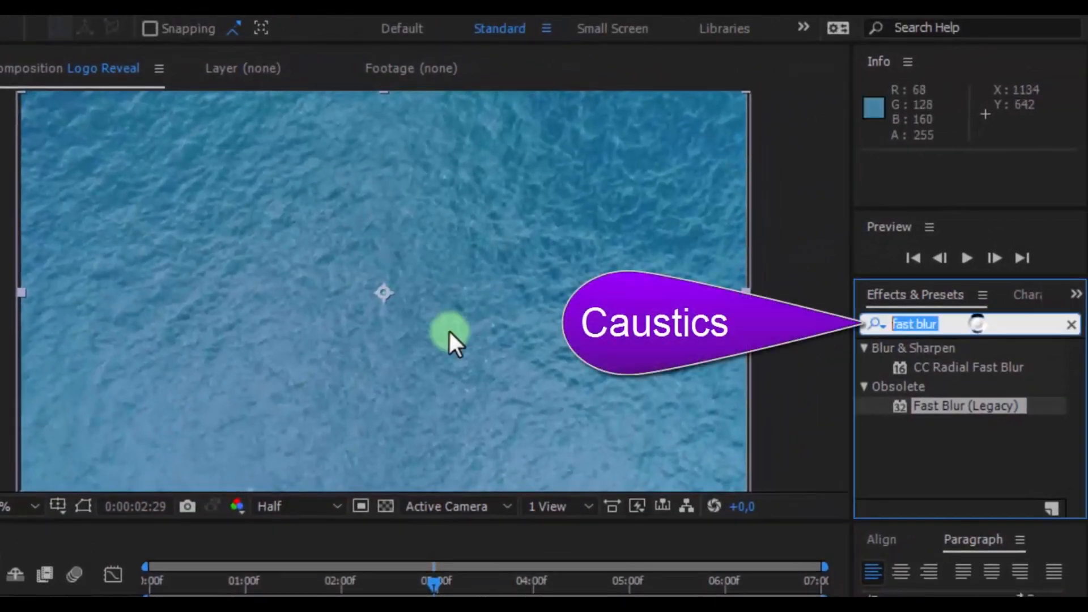
pyautogui.write('causti')
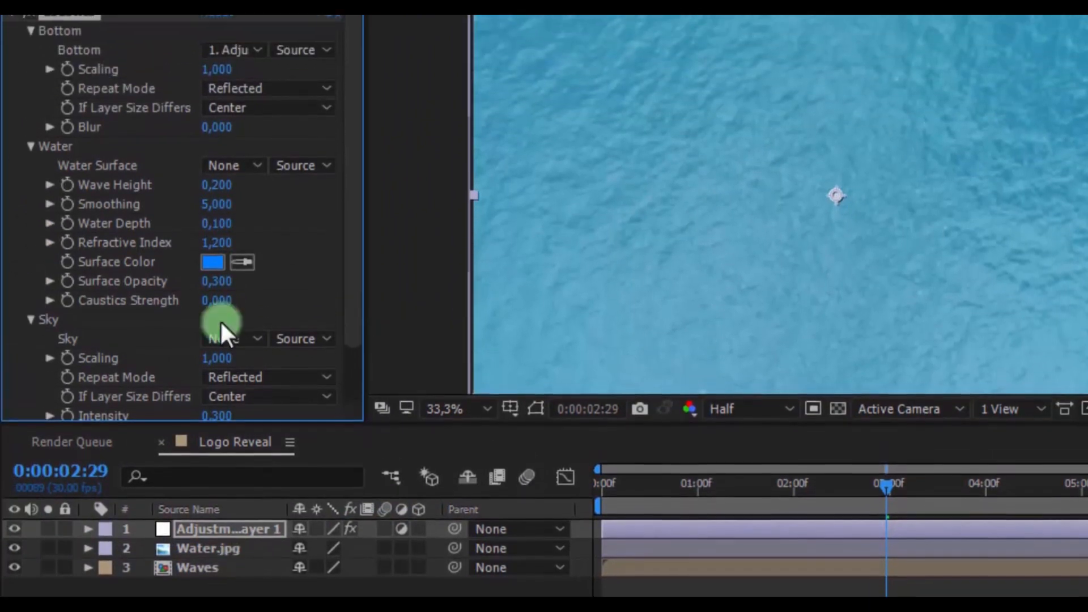
# Point Caustics at the water-surface layer, set smoothing 12.7 and a white surface colour.
pyautogui.click(234, 166)
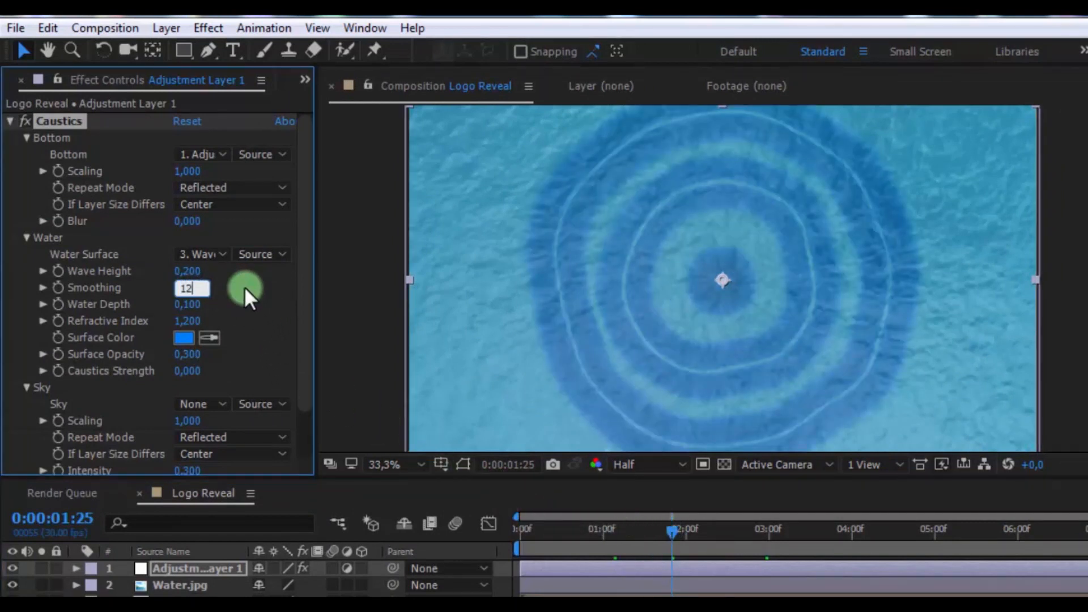
pyautogui.write('12700')
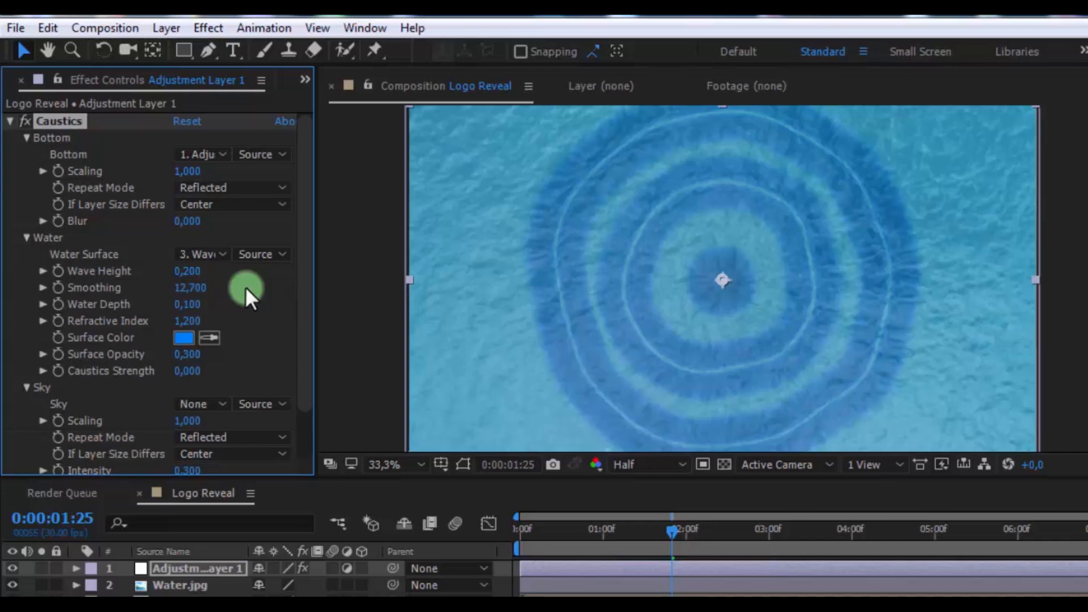
pyautogui.moveTo(191, 354)
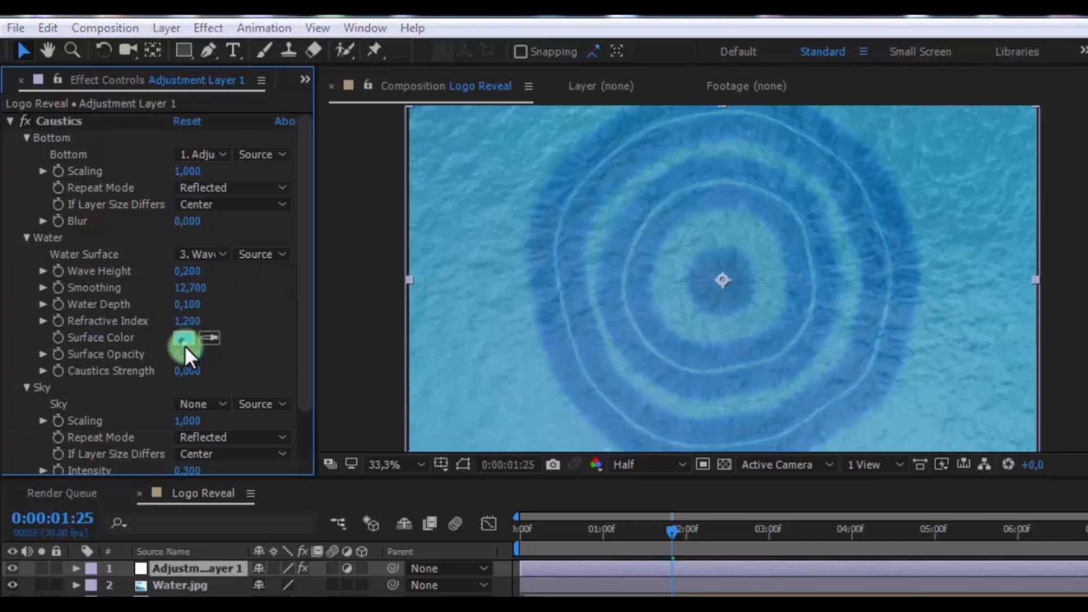
pyautogui.click(183, 338)
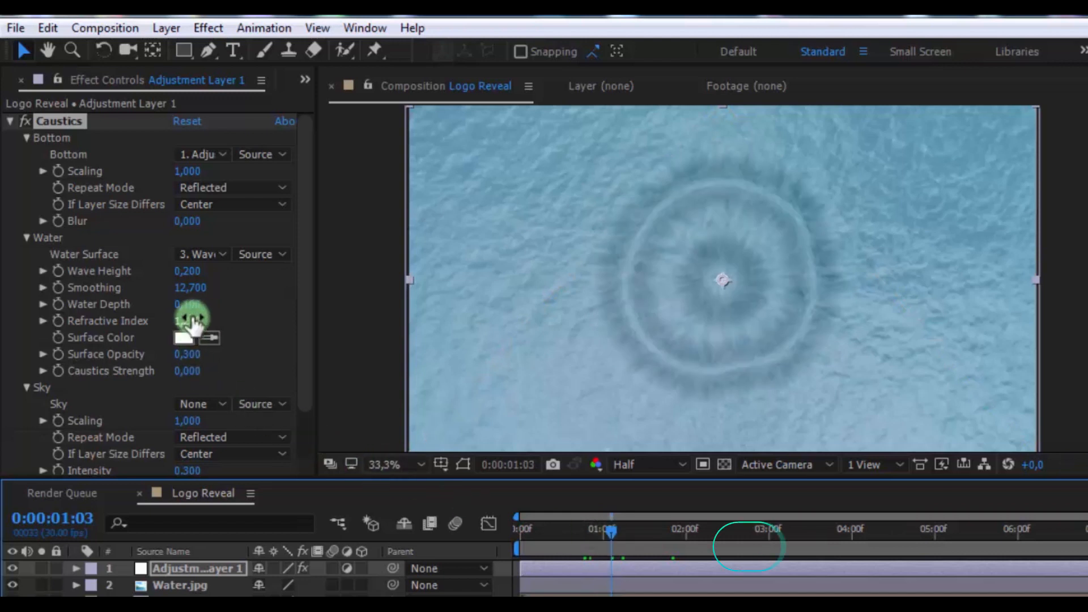
# Make the ripples subtler: water depth 0.150, refractive index 1.080, then scrub to preview.
pyautogui.click(193, 305)
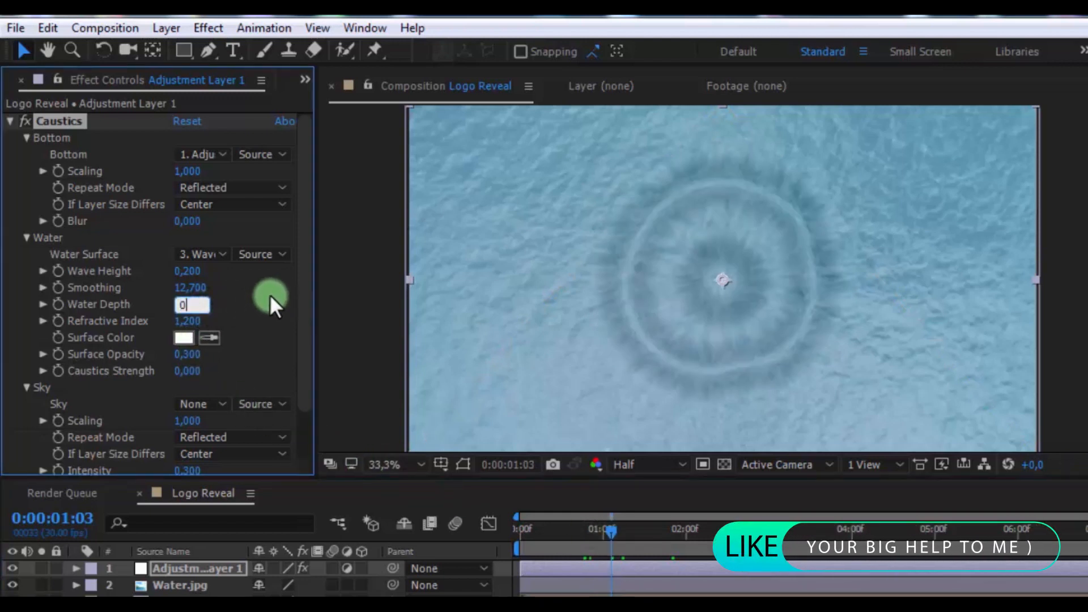
pyautogui.write('0,150')
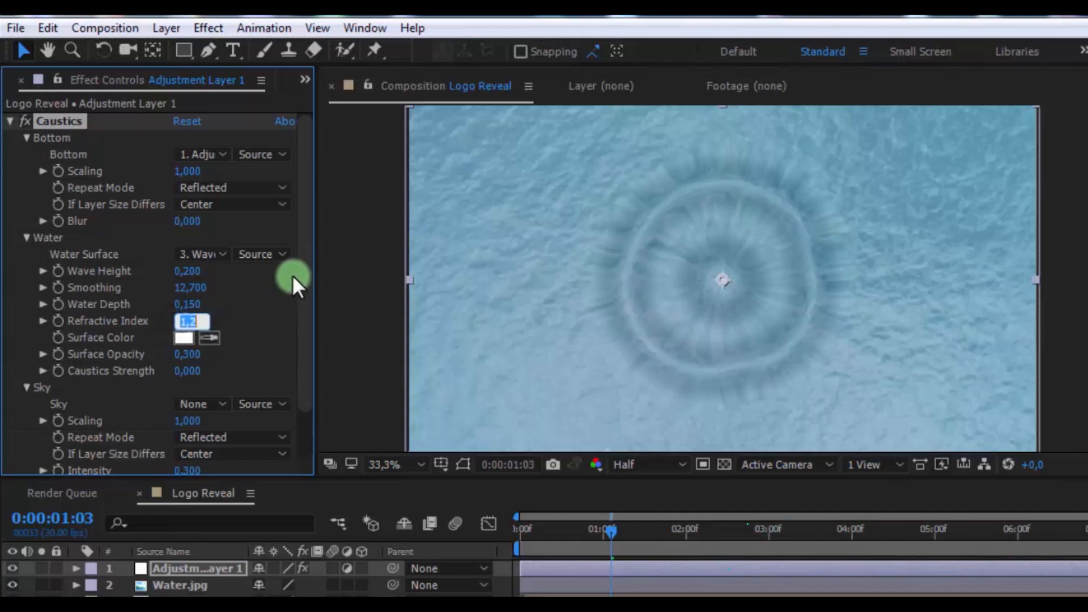
pyautogui.write('1.0')
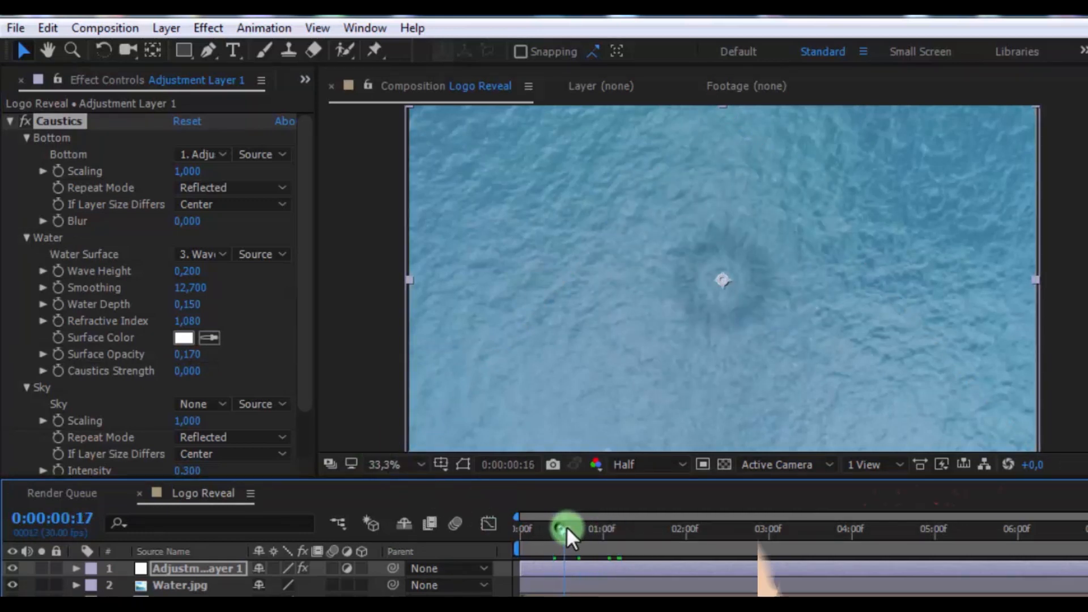
pyautogui.moveTo(562, 530); pyautogui.dragTo(607, 529)
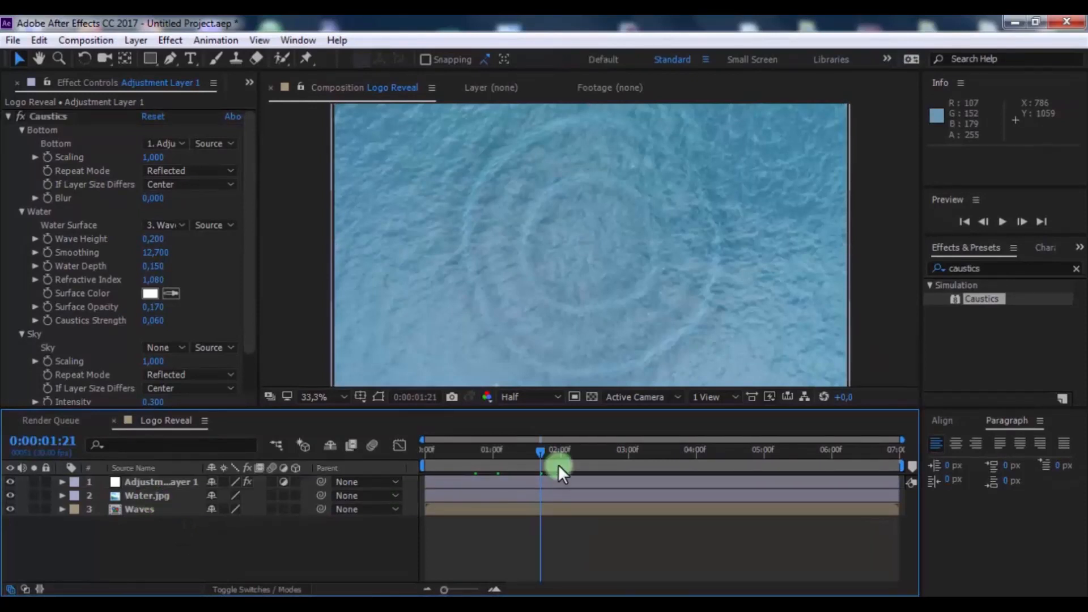
# Shrink Logo.png to about 44% for the scale-in and start the logo and Waves layers later.
pyautogui.moveTo(542, 455); pyautogui.dragTo(500, 456)
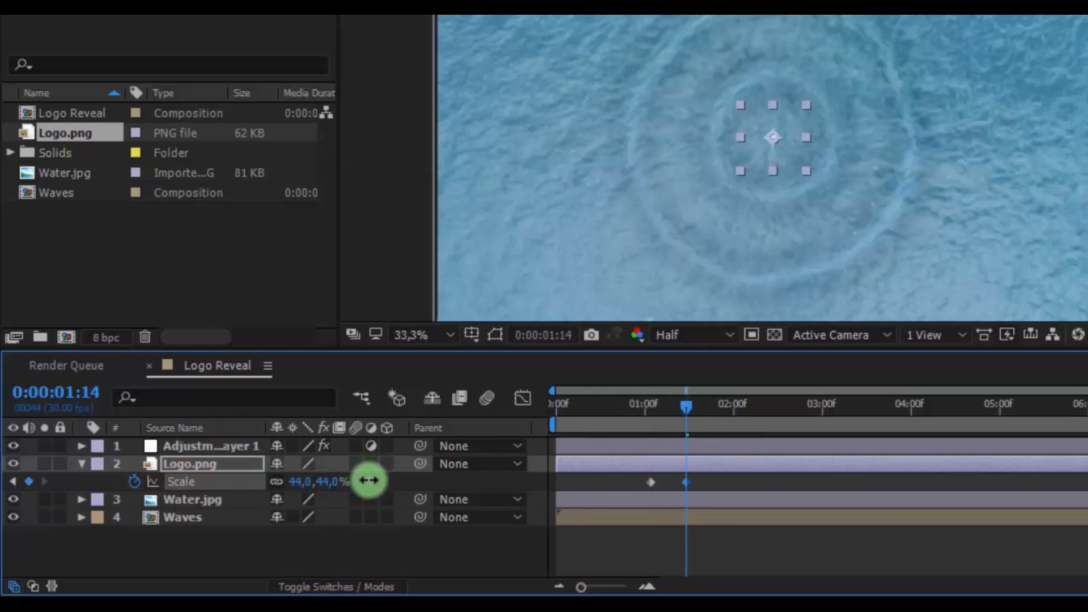
pyautogui.moveTo(367, 480); pyautogui.dragTo(392, 471)
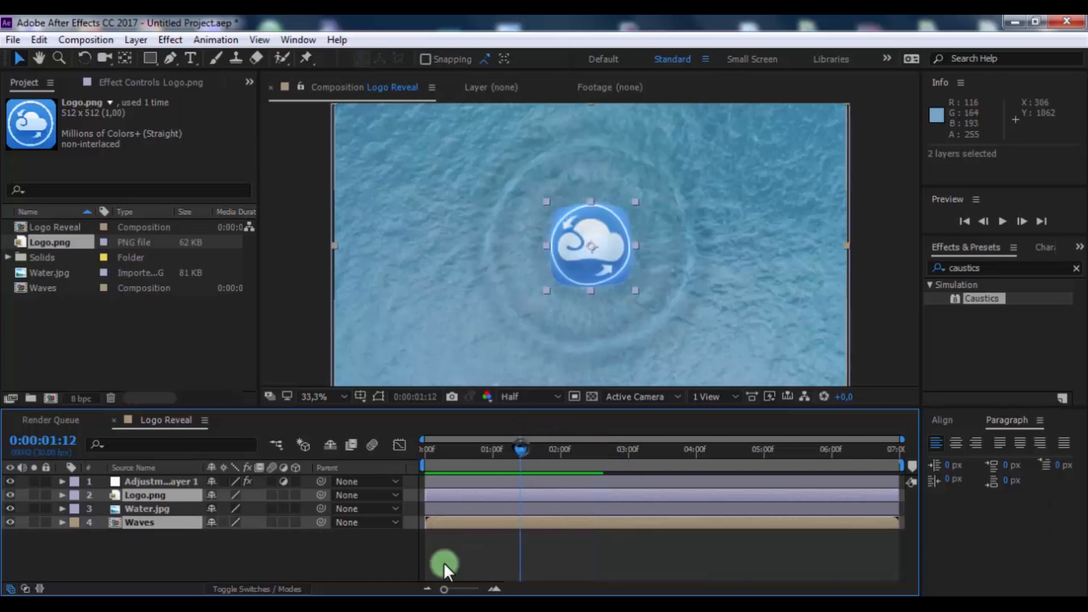
pyautogui.moveTo(444, 562); pyautogui.dragTo(545, 524)
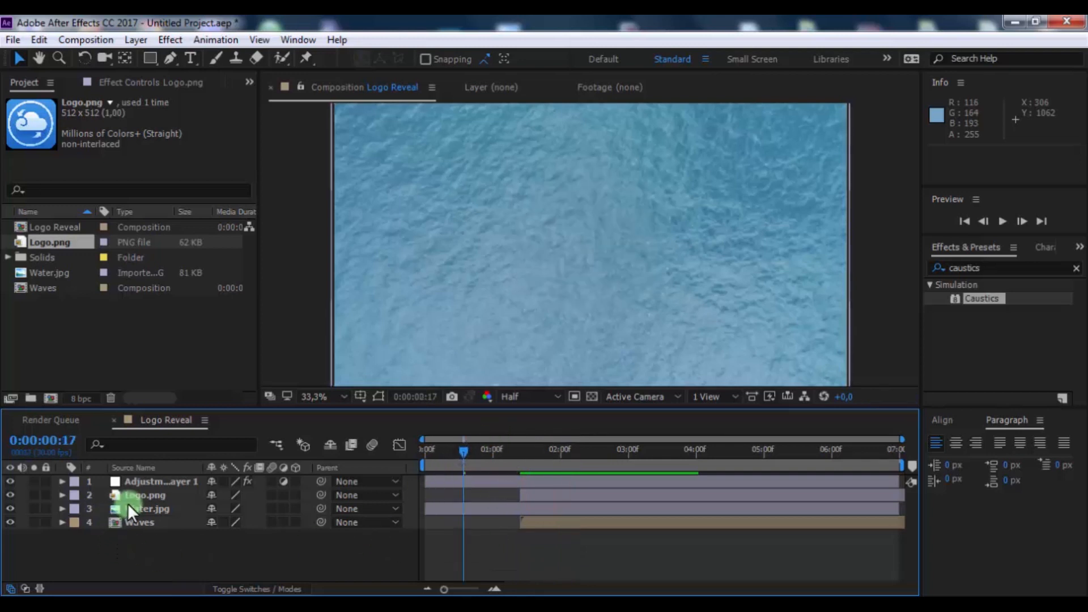
# Duplicate Water.jpg, move the copy above Logo.png and blend it in Overlay mode.
pyautogui.press('ctrl+d')
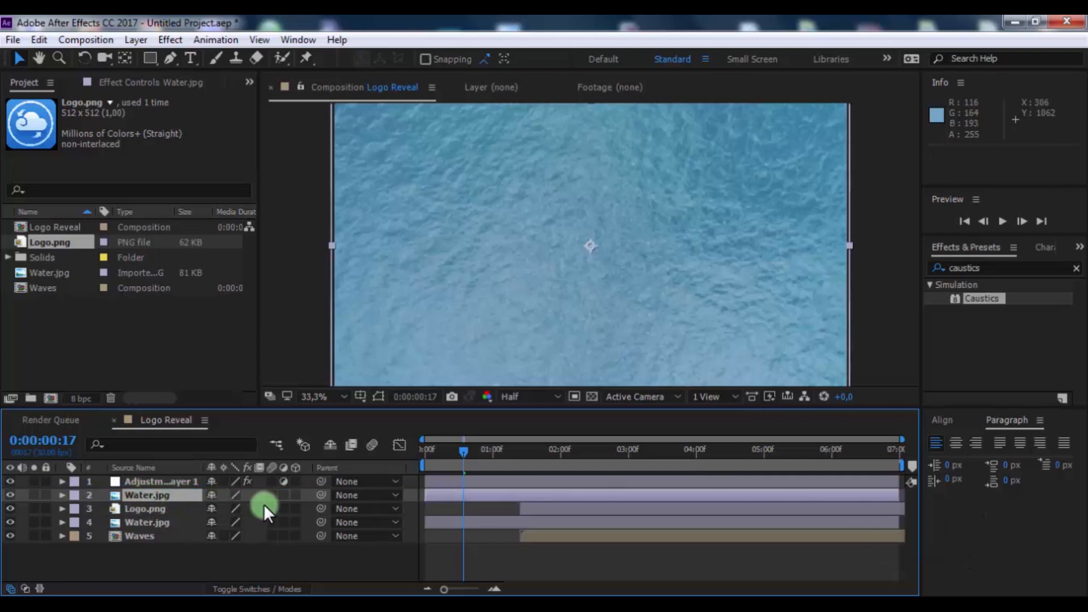
pyautogui.moveTo(463, 450); pyautogui.dragTo(530, 450)
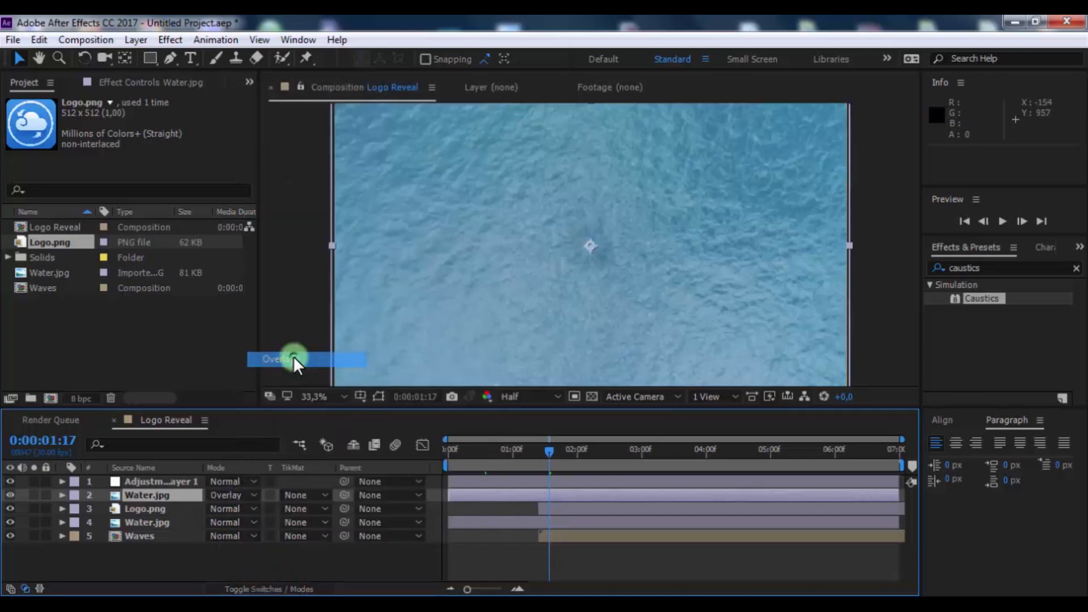
pyautogui.moveTo(549, 449); pyautogui.dragTo(586, 450)
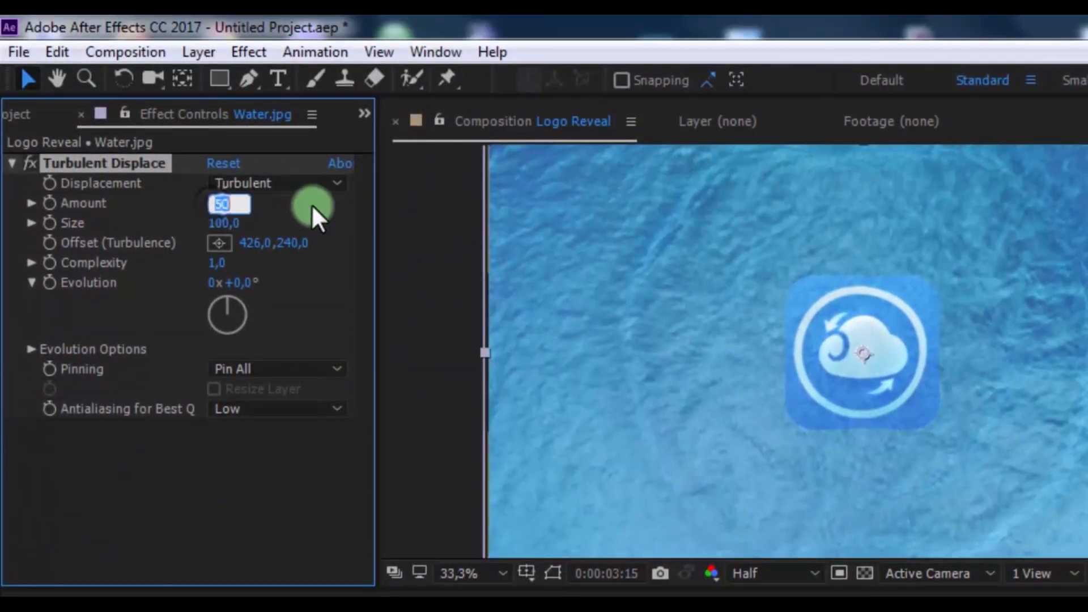
# Set Turbulent Displace amount 15 with animated offset on the water copy and paste it onto Logo.png.
pyautogui.write('15,')
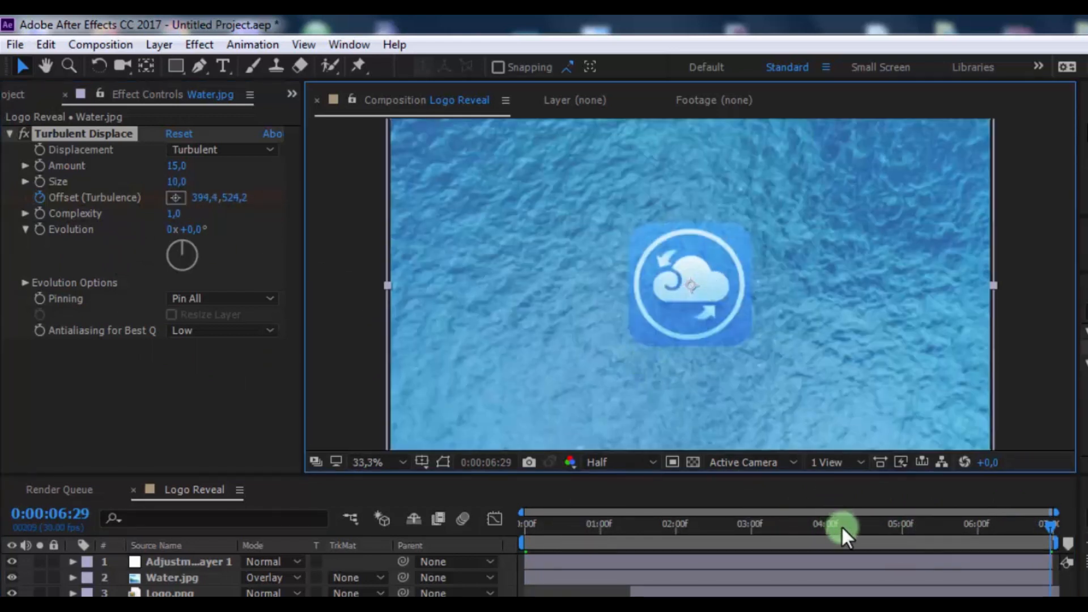
pyautogui.moveTo(840, 533); pyautogui.dragTo(968, 534)
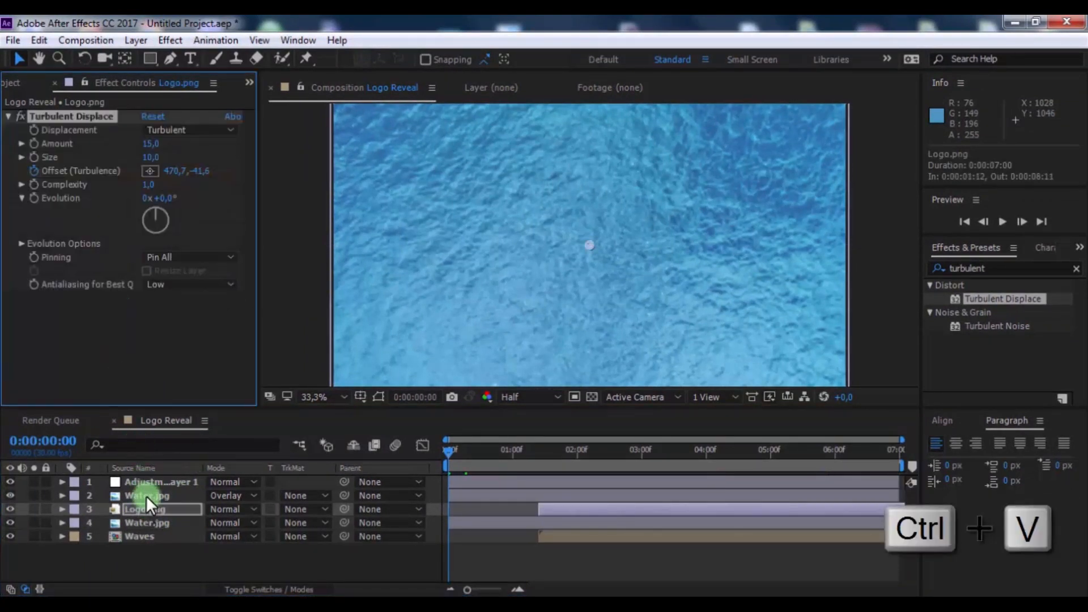
pyautogui.click(146, 495)
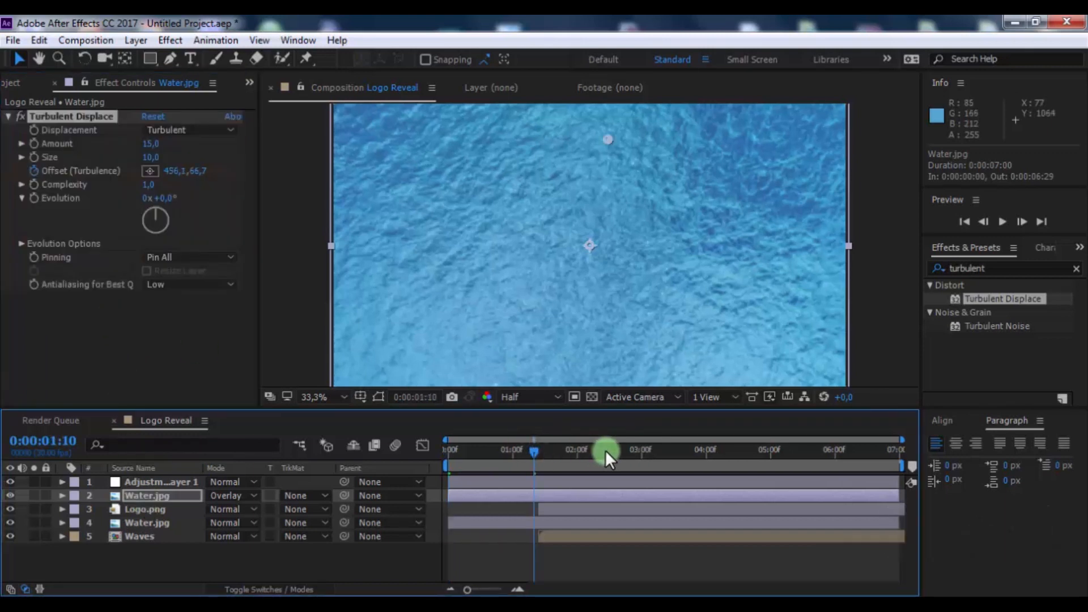
pyautogui.moveTo(604, 449); pyautogui.dragTo(807, 449)
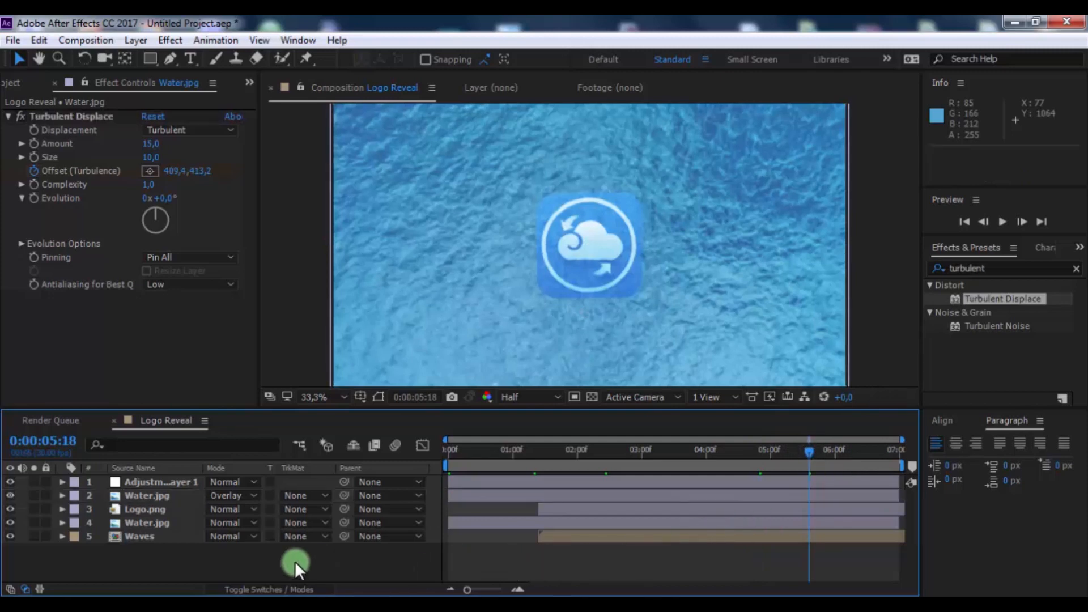
# Add Camera 1 with default settings and switch the water and logo layers to 3D.
pyautogui.rightClick(295, 562)
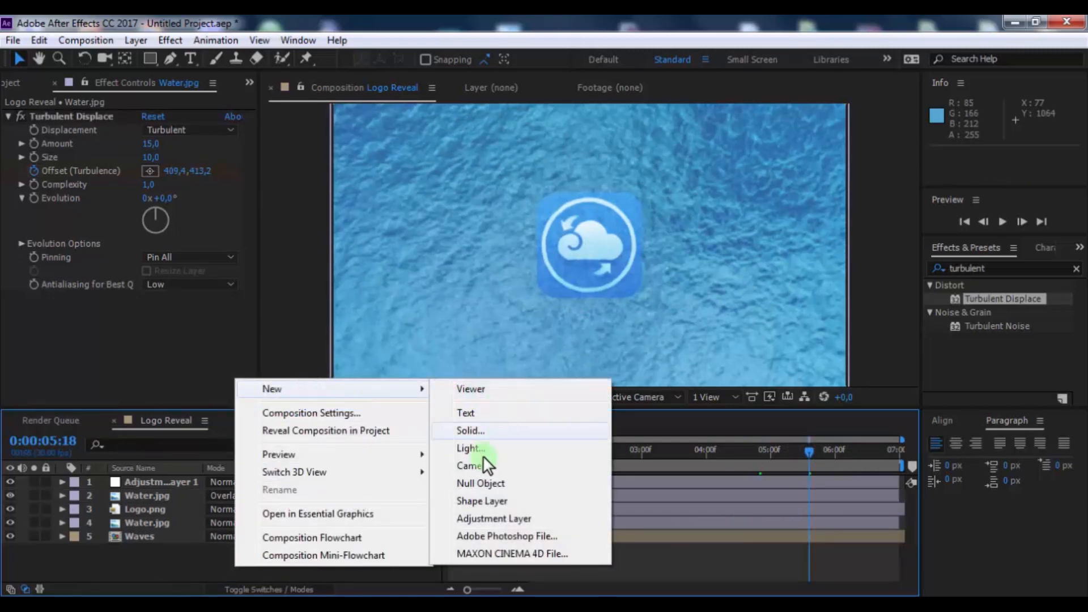
pyautogui.click(472, 464)
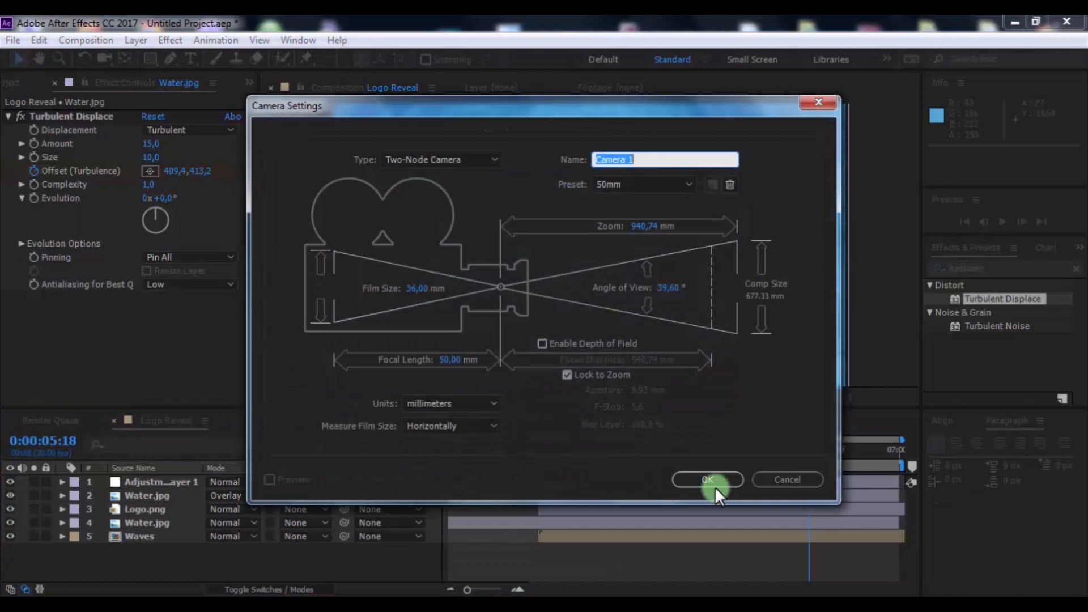
pyautogui.click(707, 479)
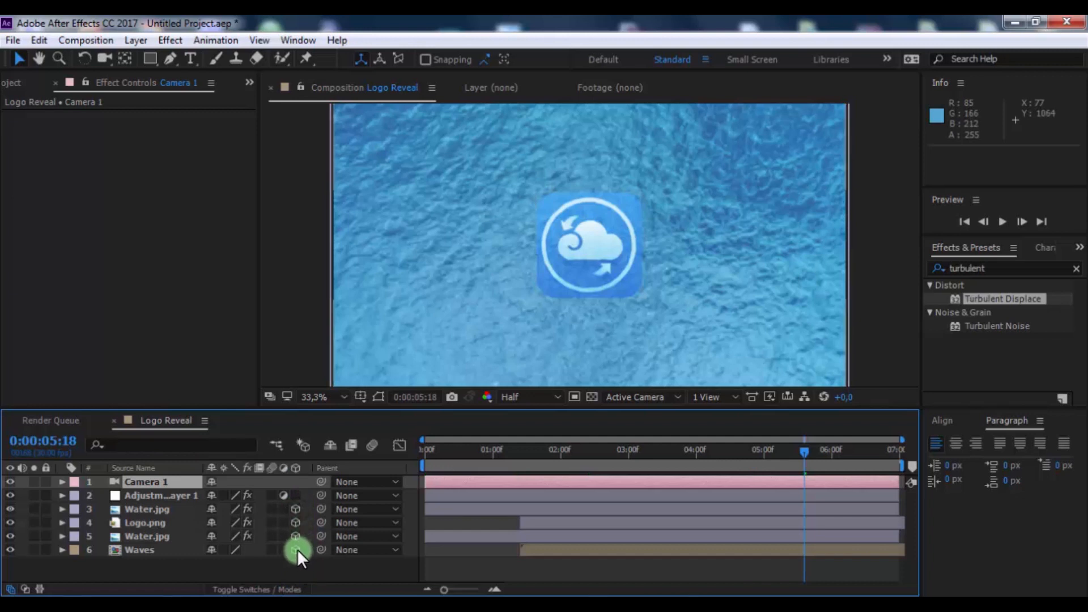
pyautogui.click(61, 482)
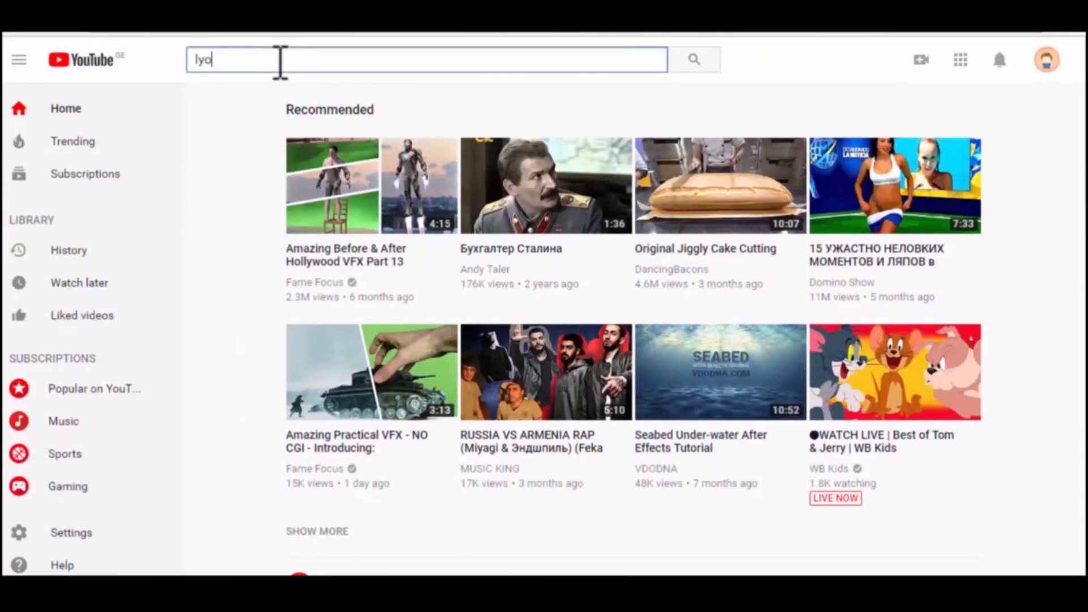
# Search YouTube for 'sh lazaryan', open the Lyosh Lazaryan VFX channel and subscribe.
pyautogui.write('sh lazaryan vfx')
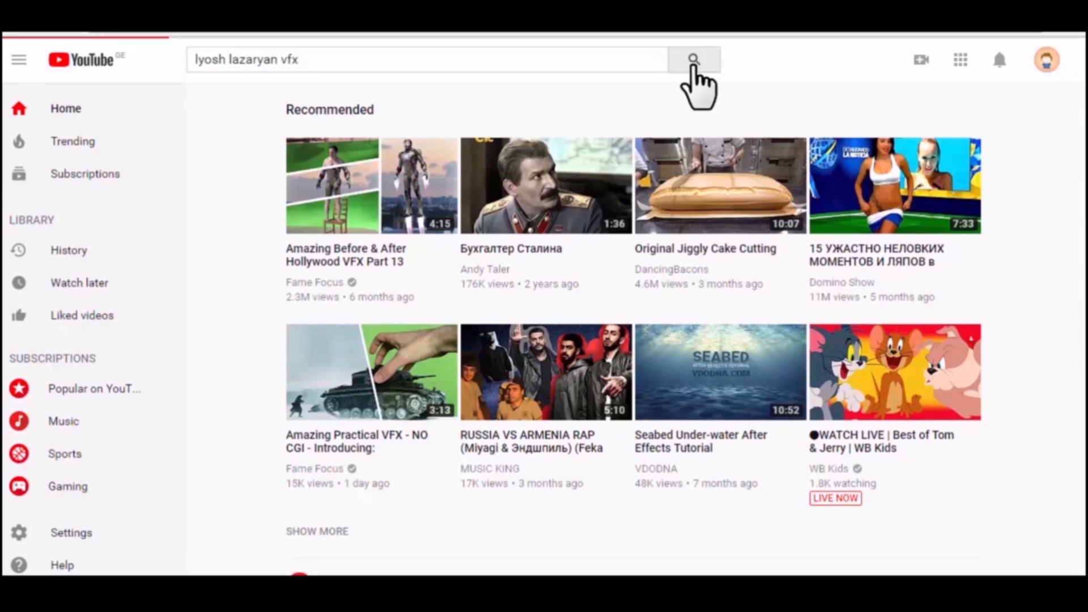
pyautogui.click(693, 58)
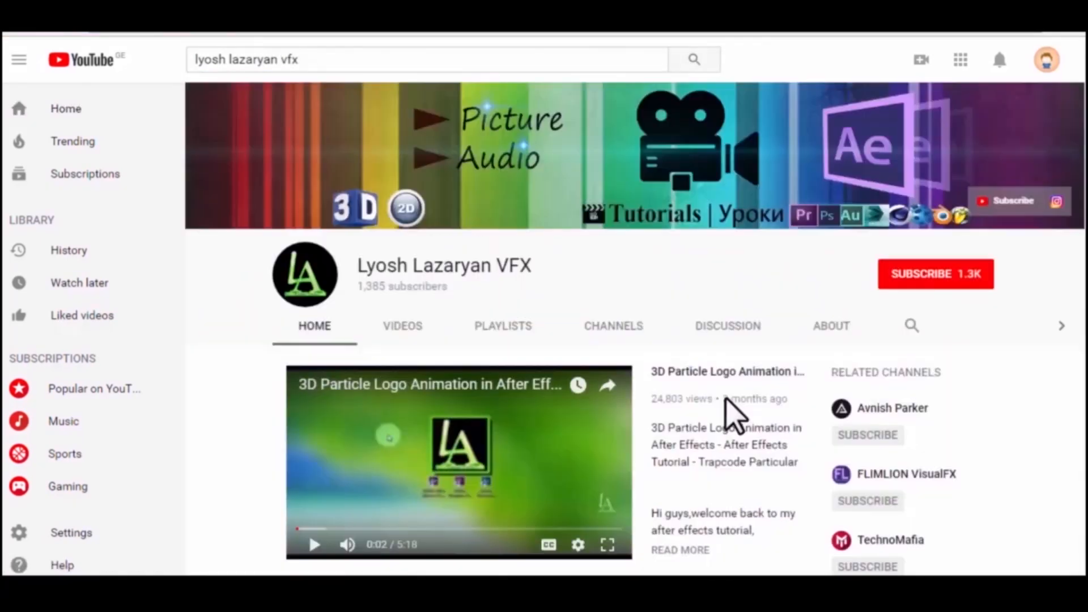
pyautogui.click(935, 273)
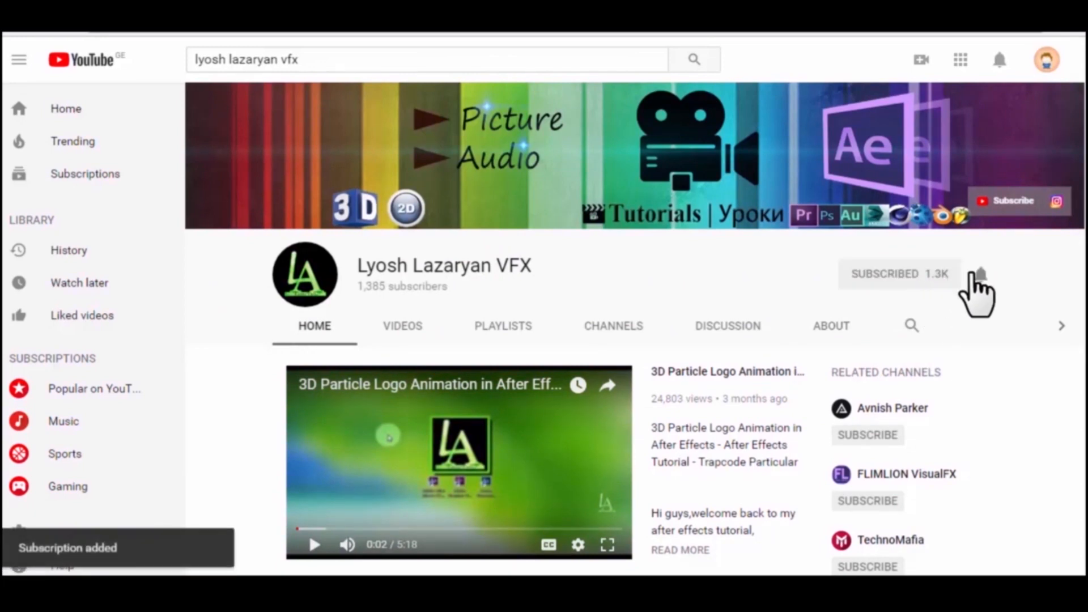
pyautogui.moveTo(980, 273)
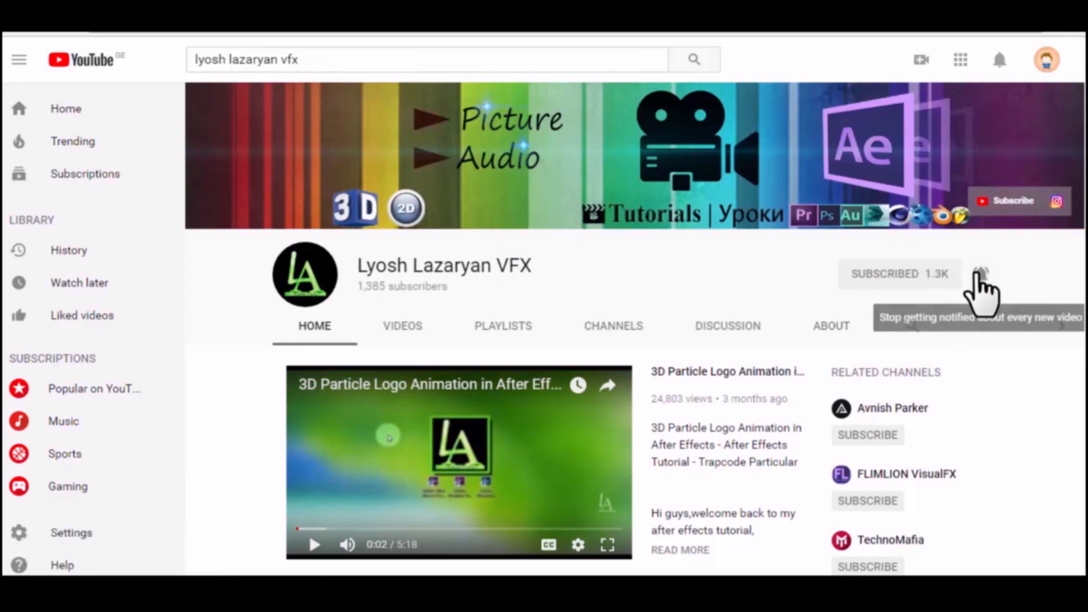